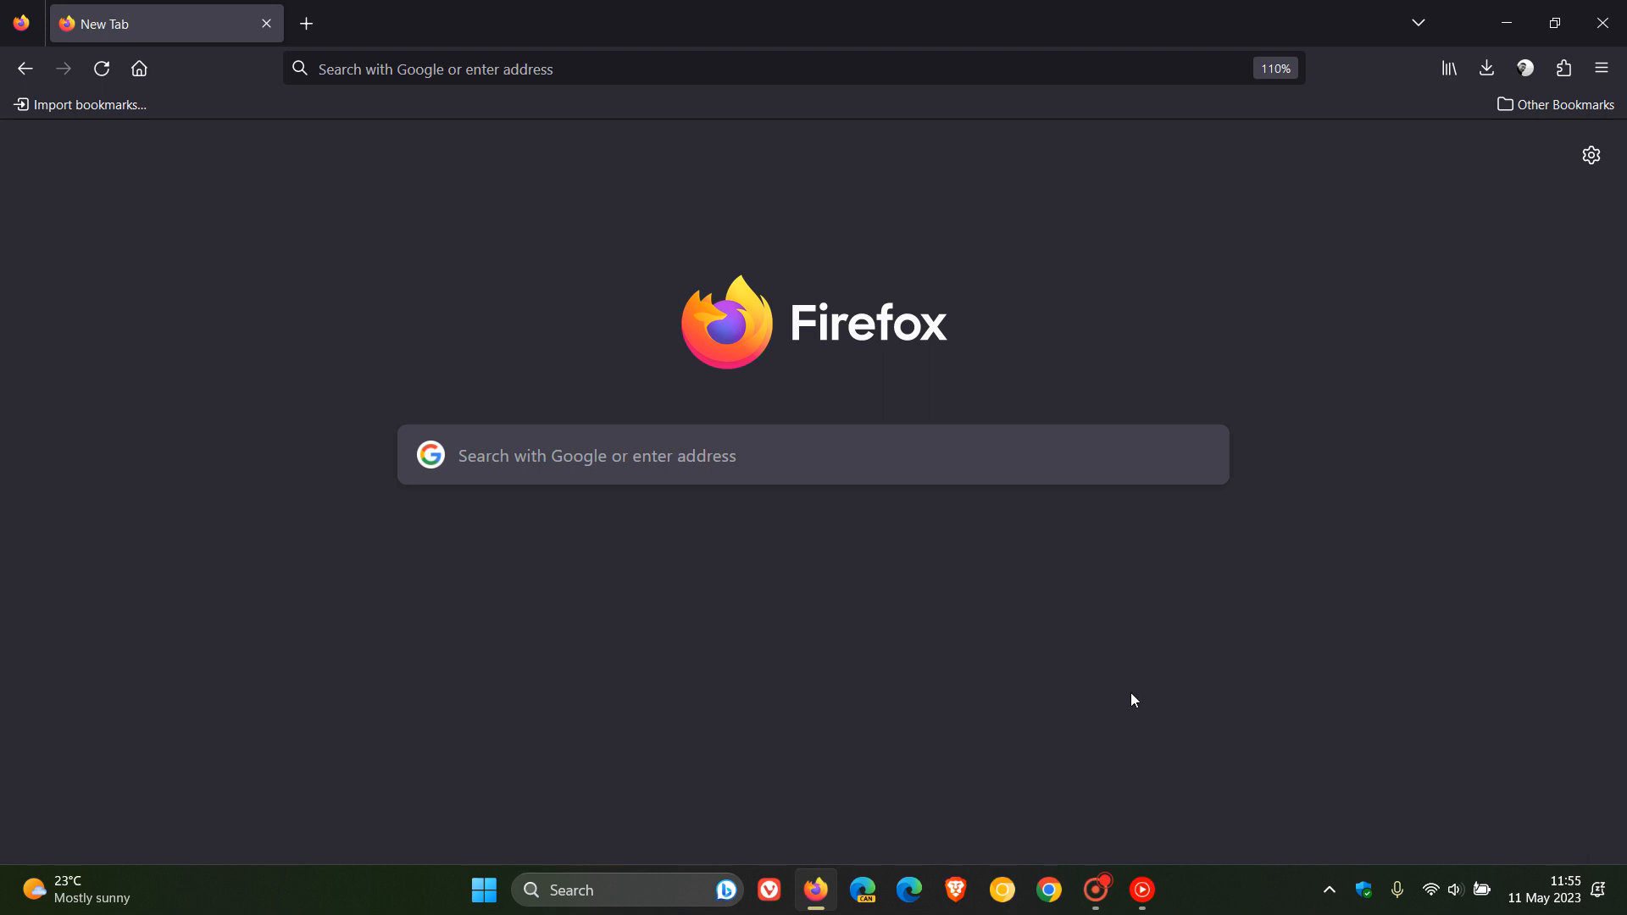
mouse_move(637, 286)
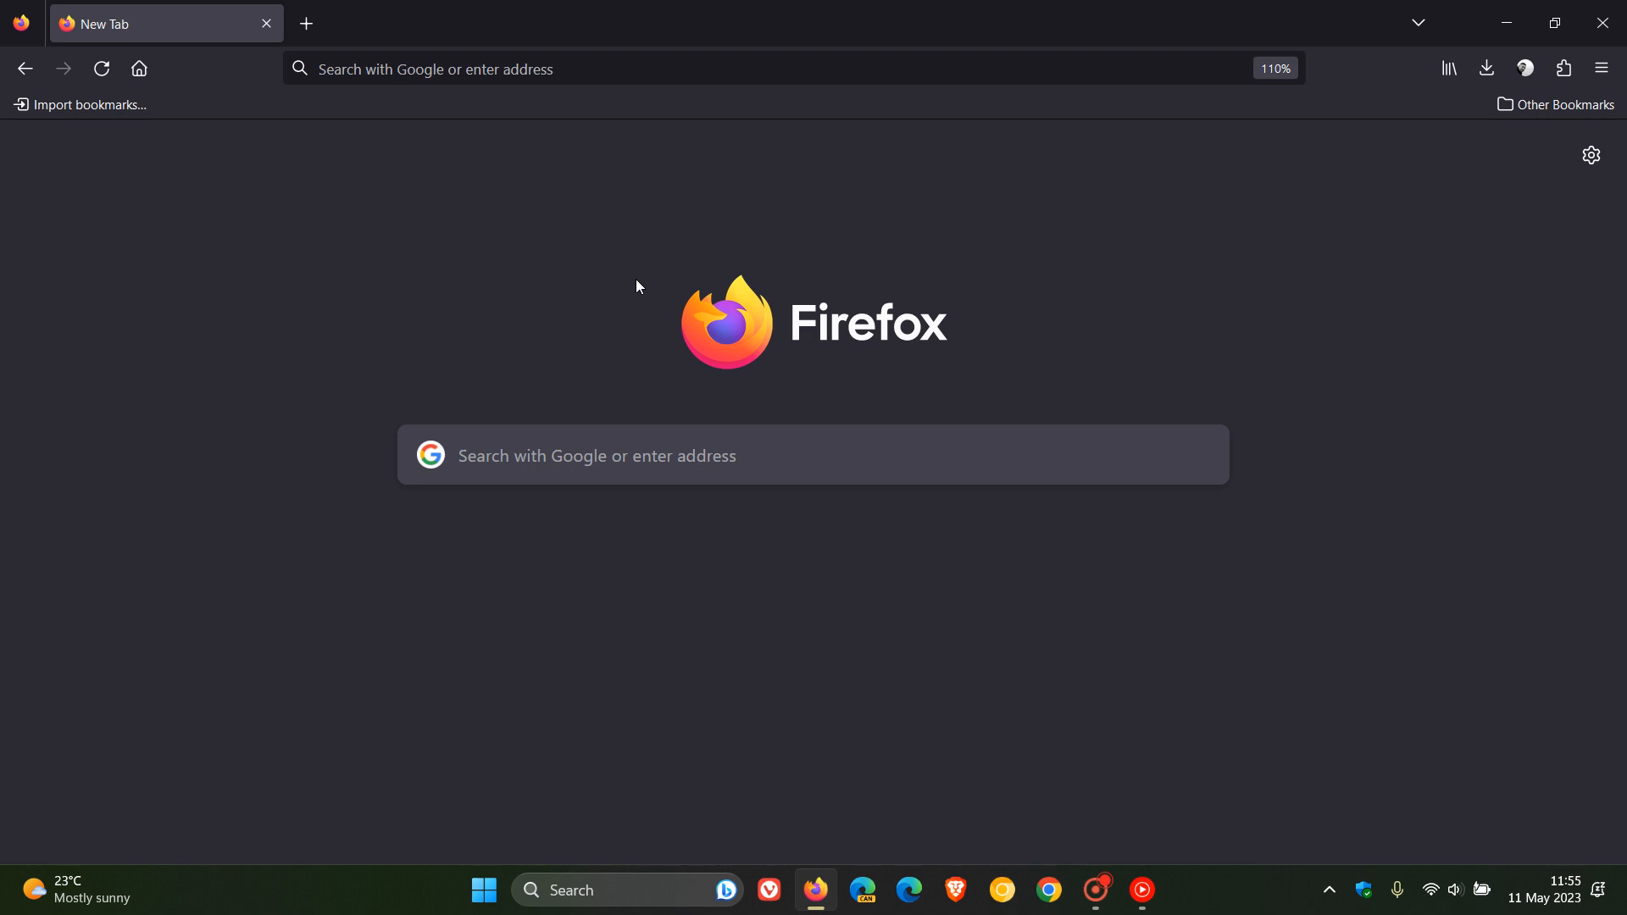
mouse_move(1192, 299)
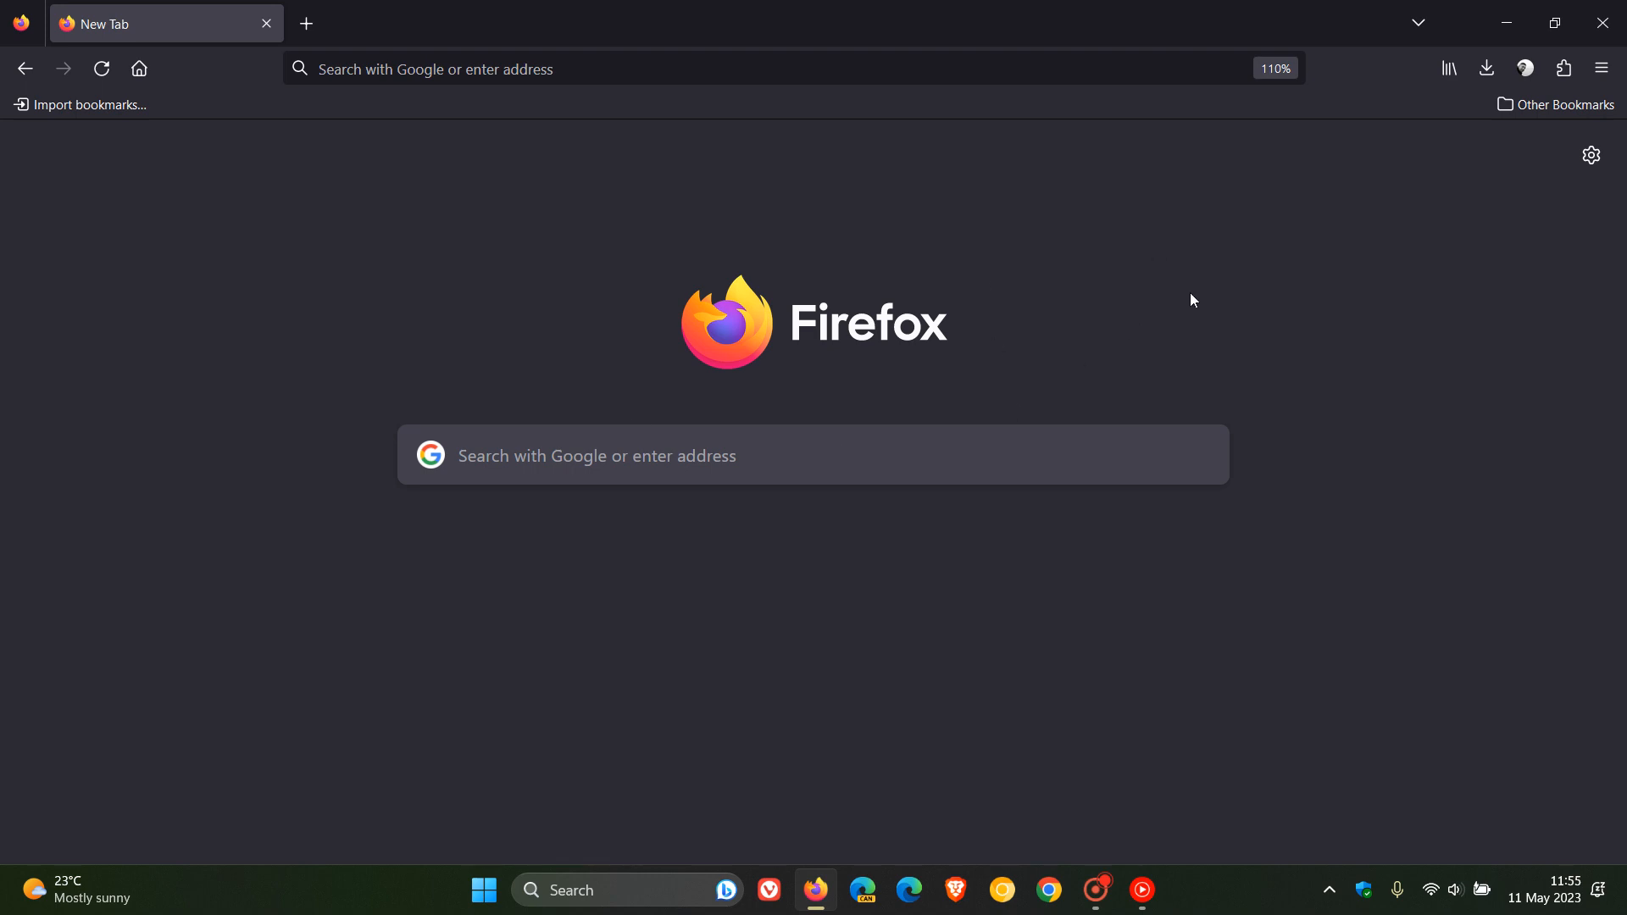
mouse_move(1030, 292)
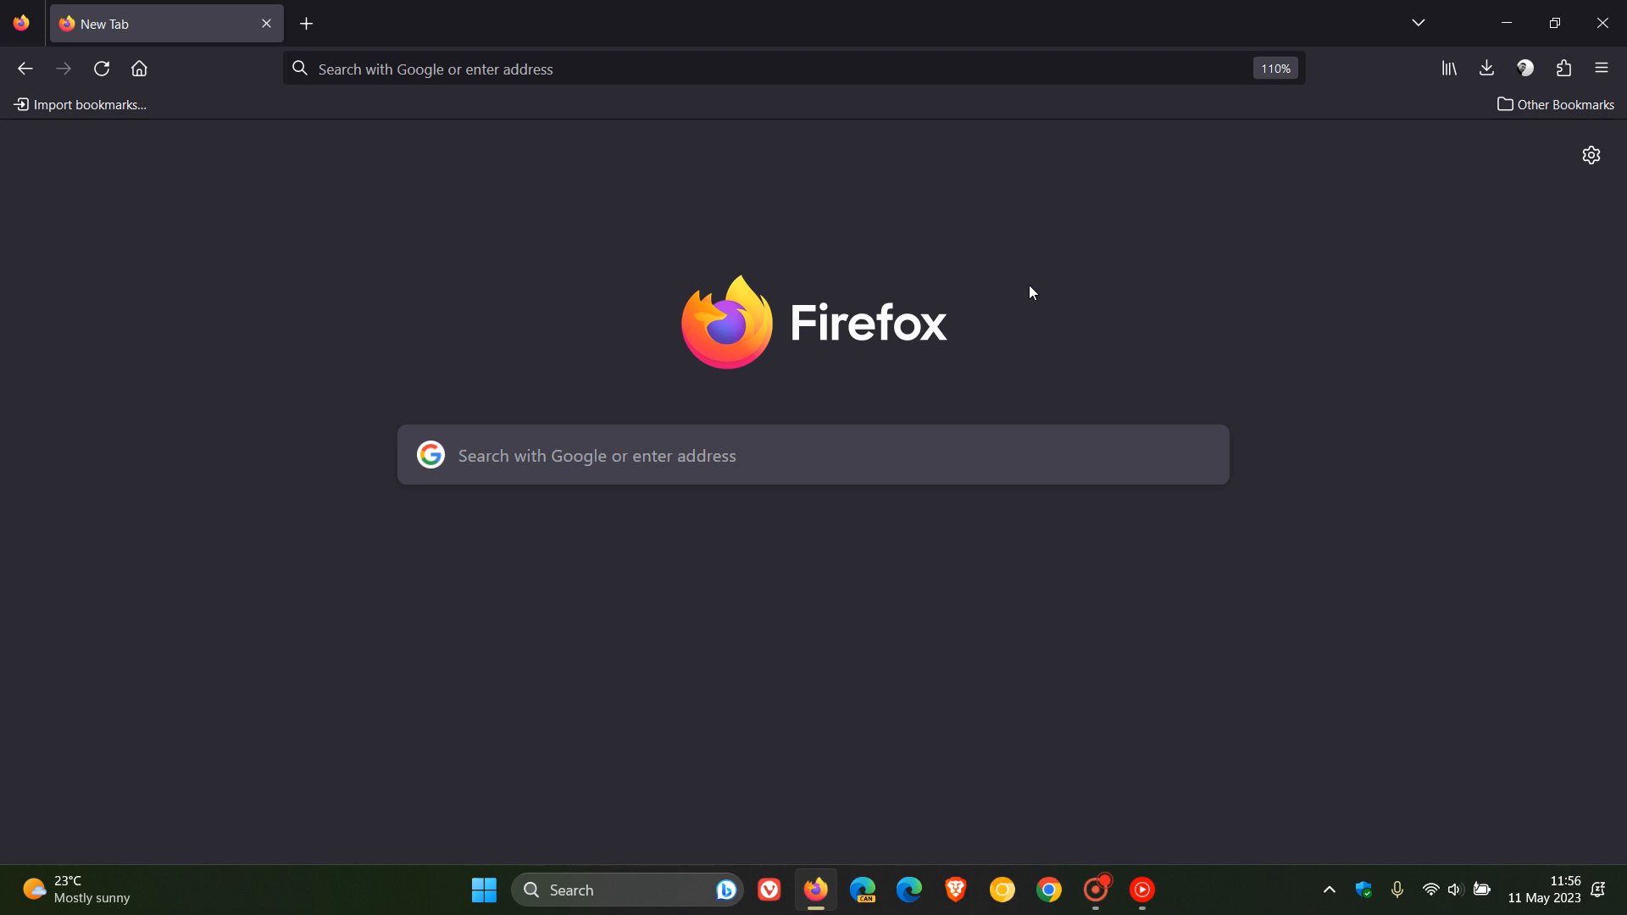
mouse_move(1091, 310)
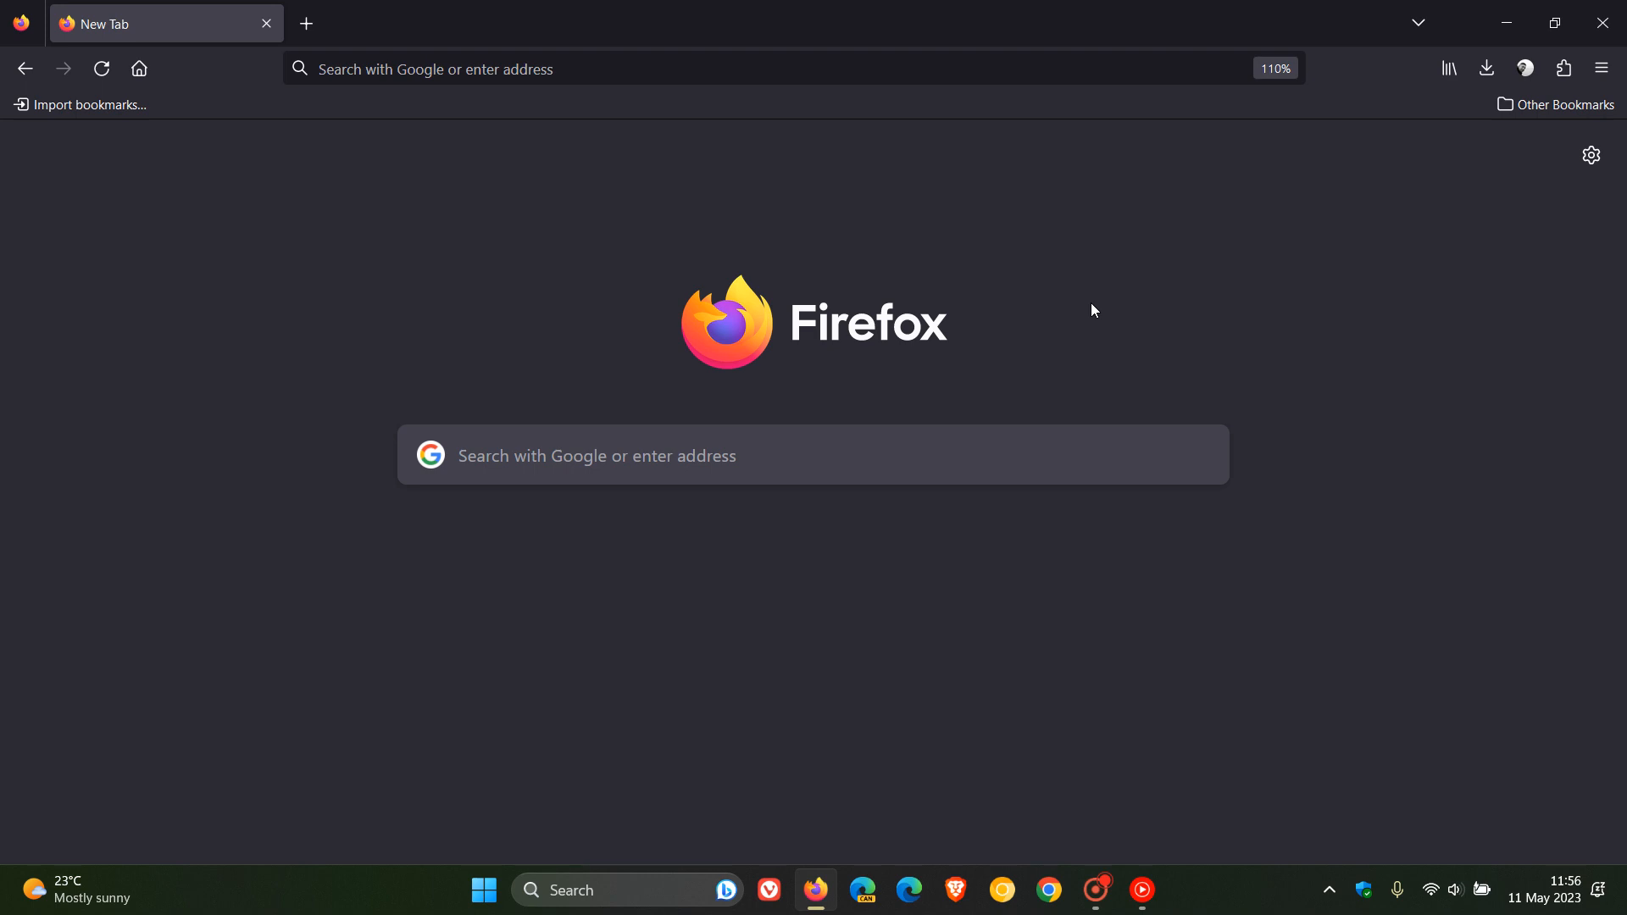
mouse_move(1141, 272)
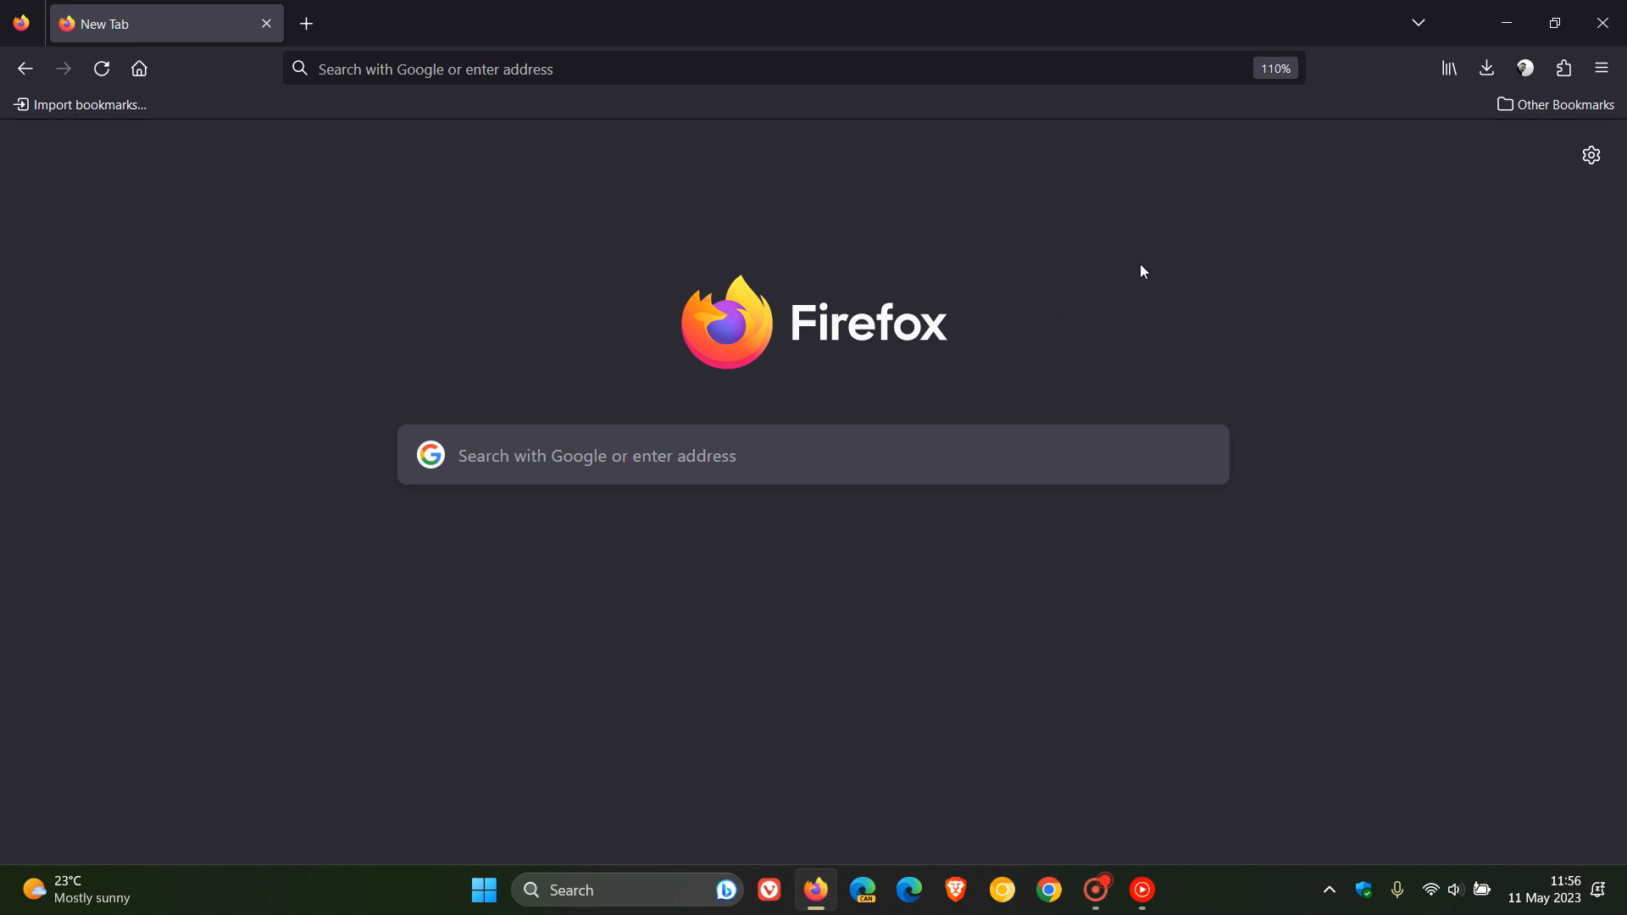
mouse_move(625, 198)
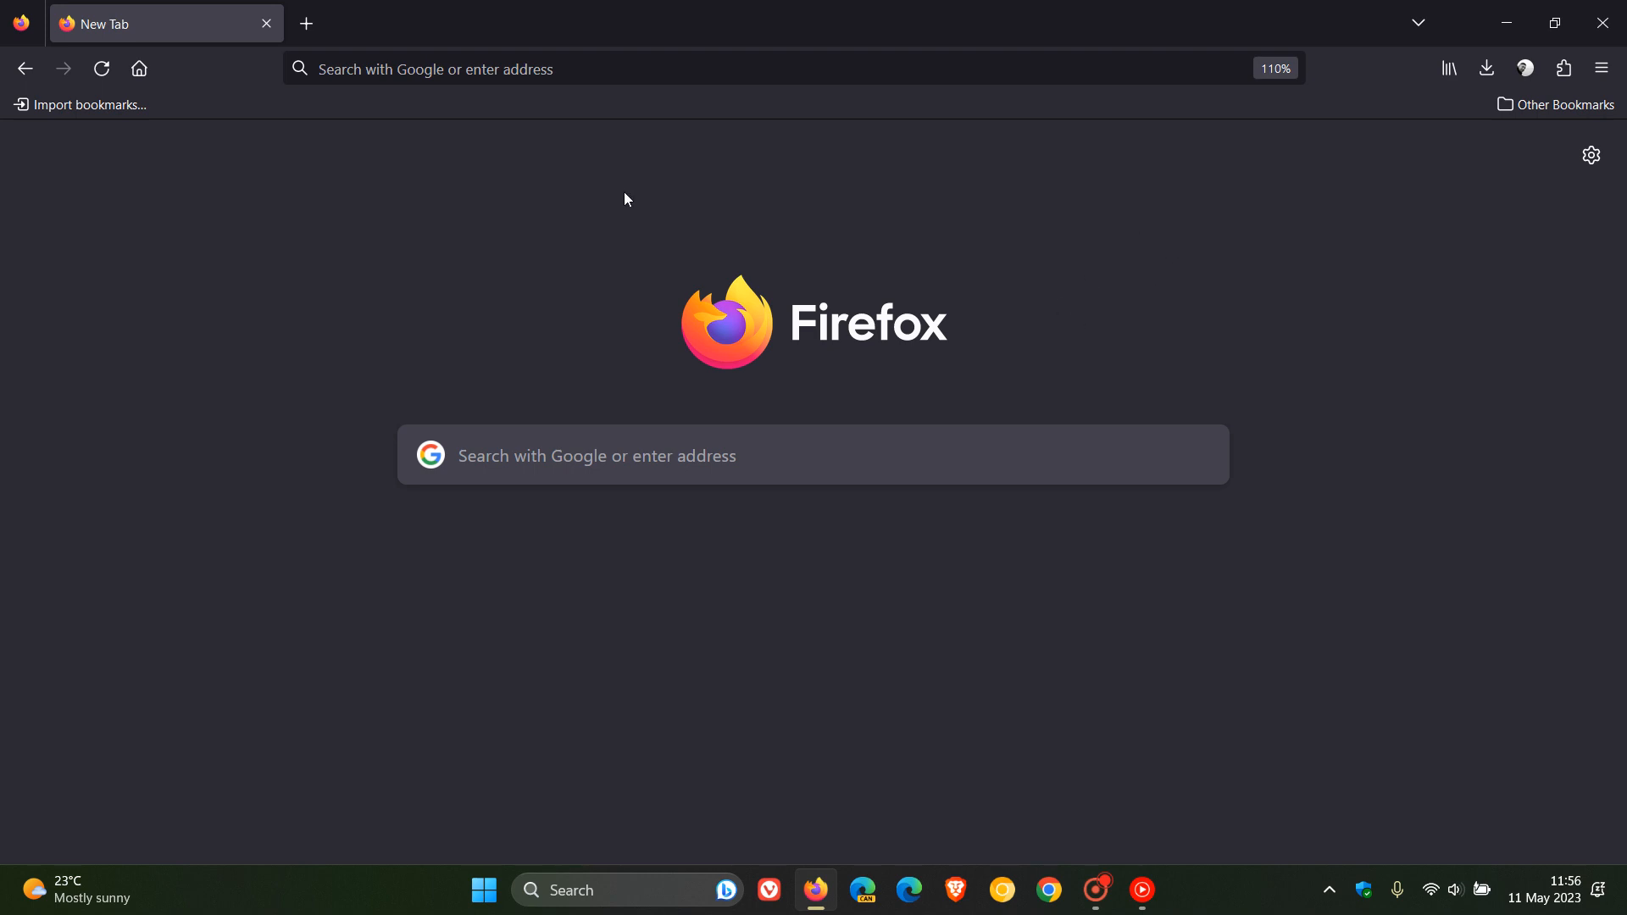
mouse_move(1076, 610)
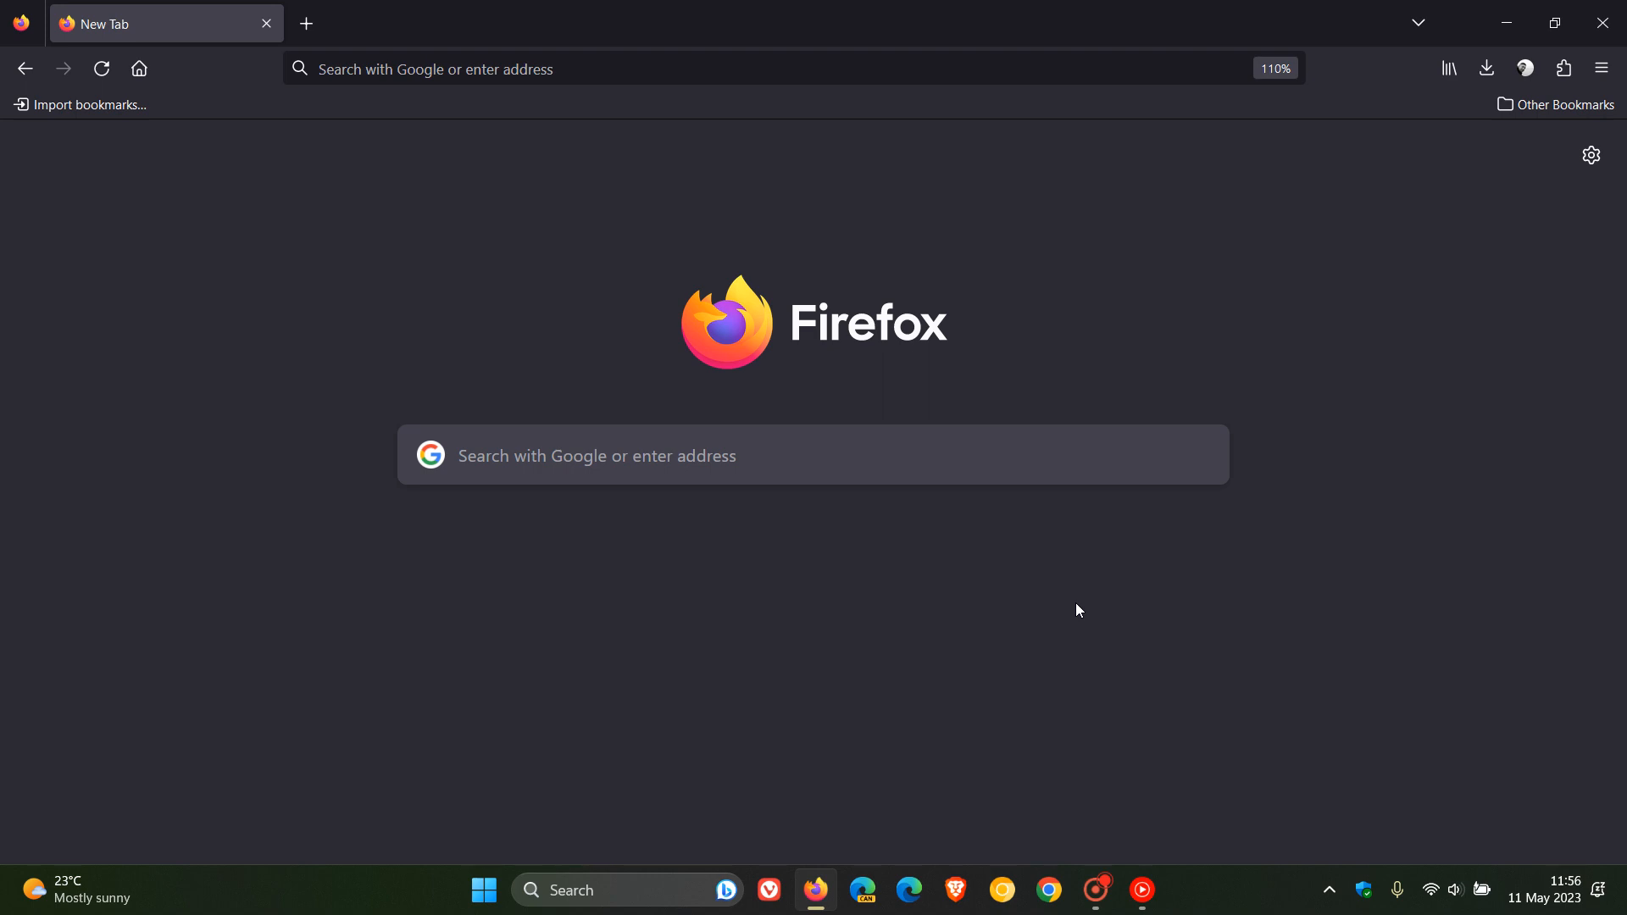
mouse_move(498, 523)
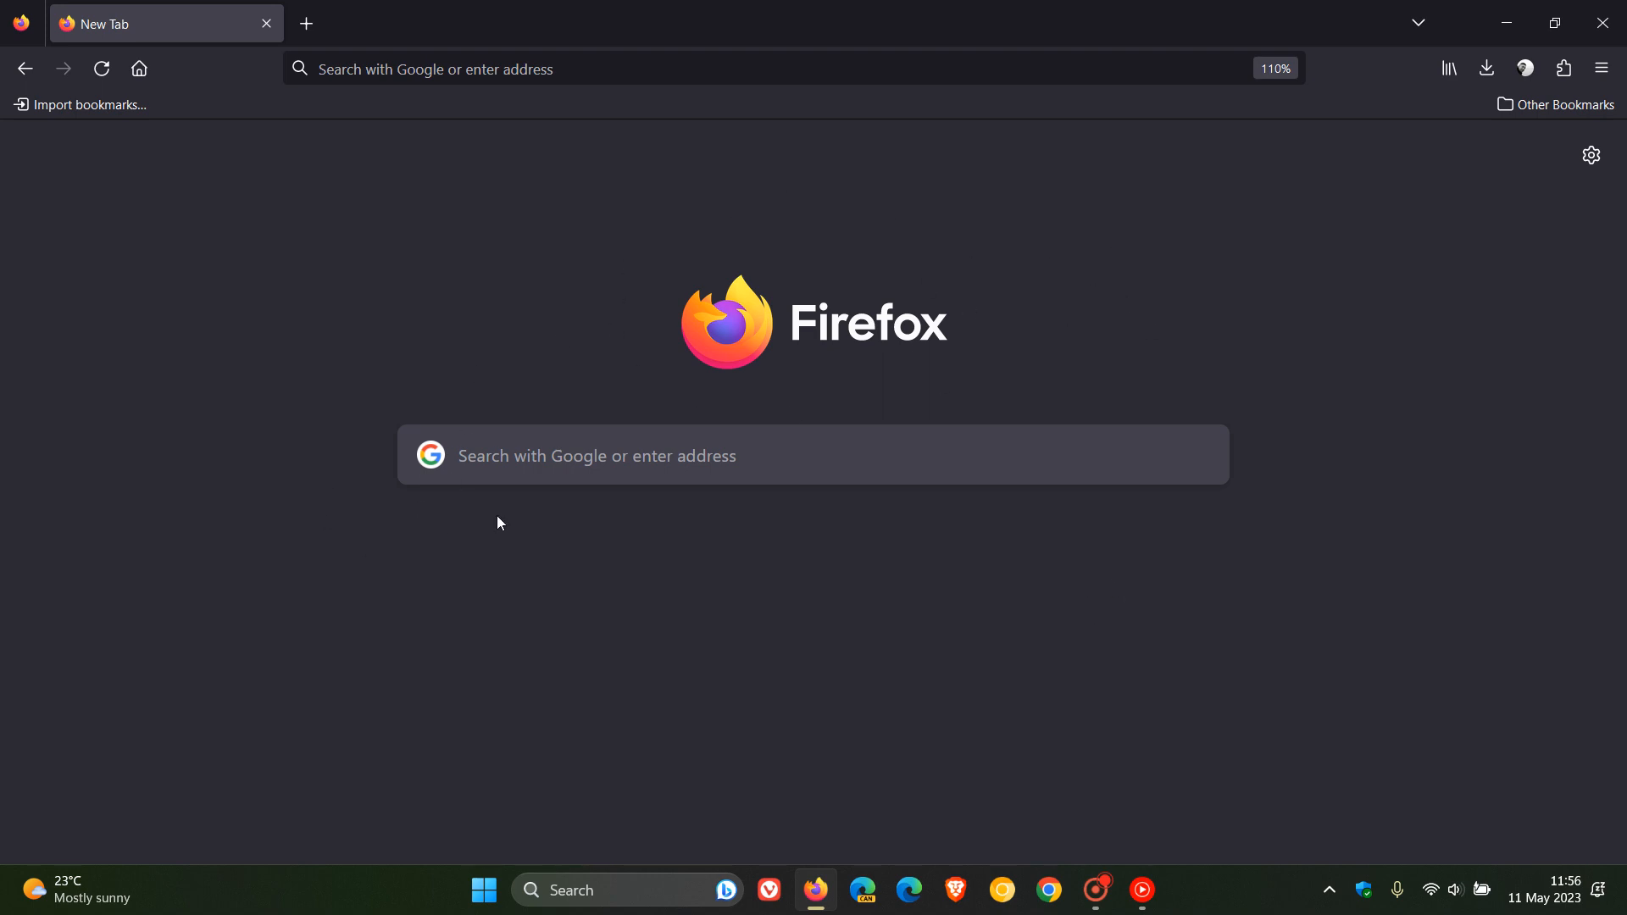
mouse_move(992, 623)
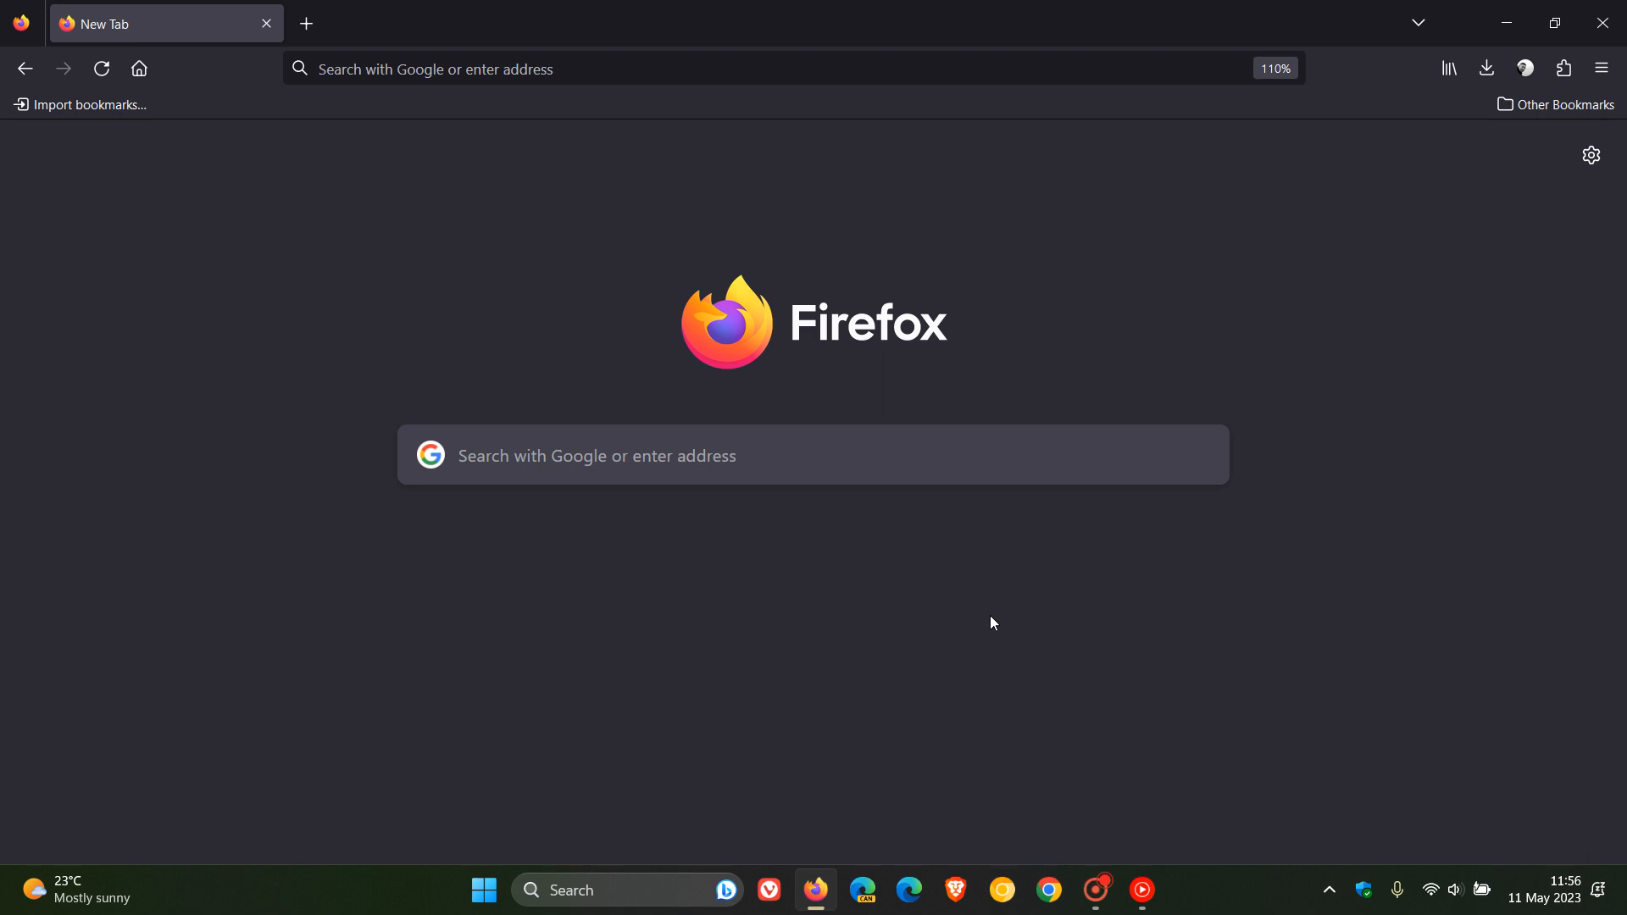
mouse_move(1003, 606)
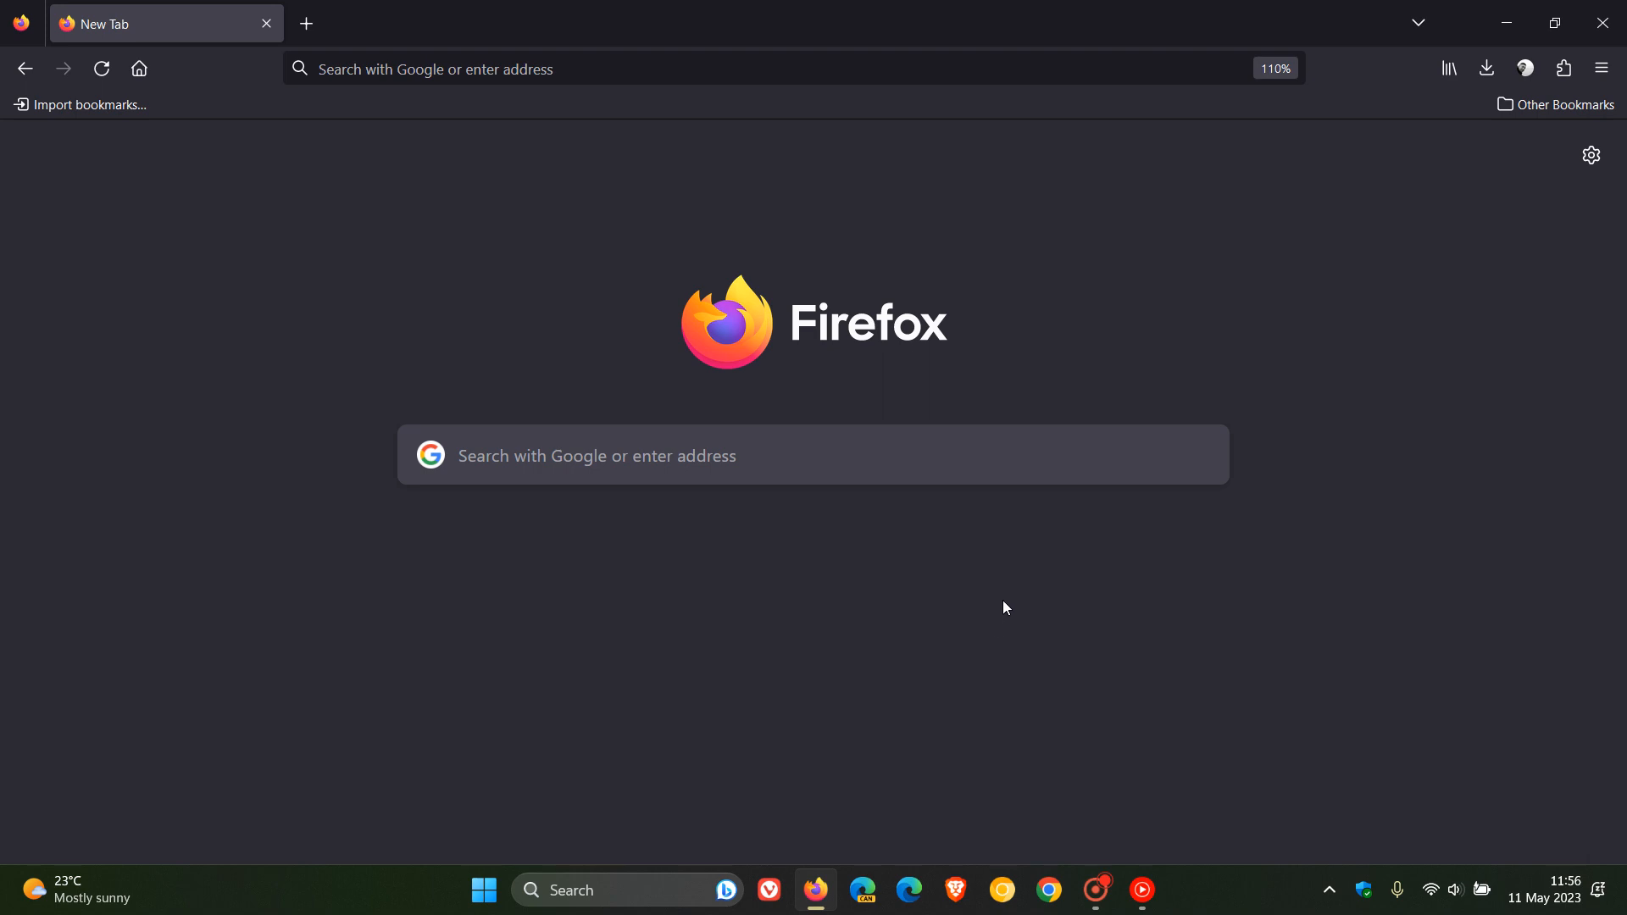
mouse_move(849, 304)
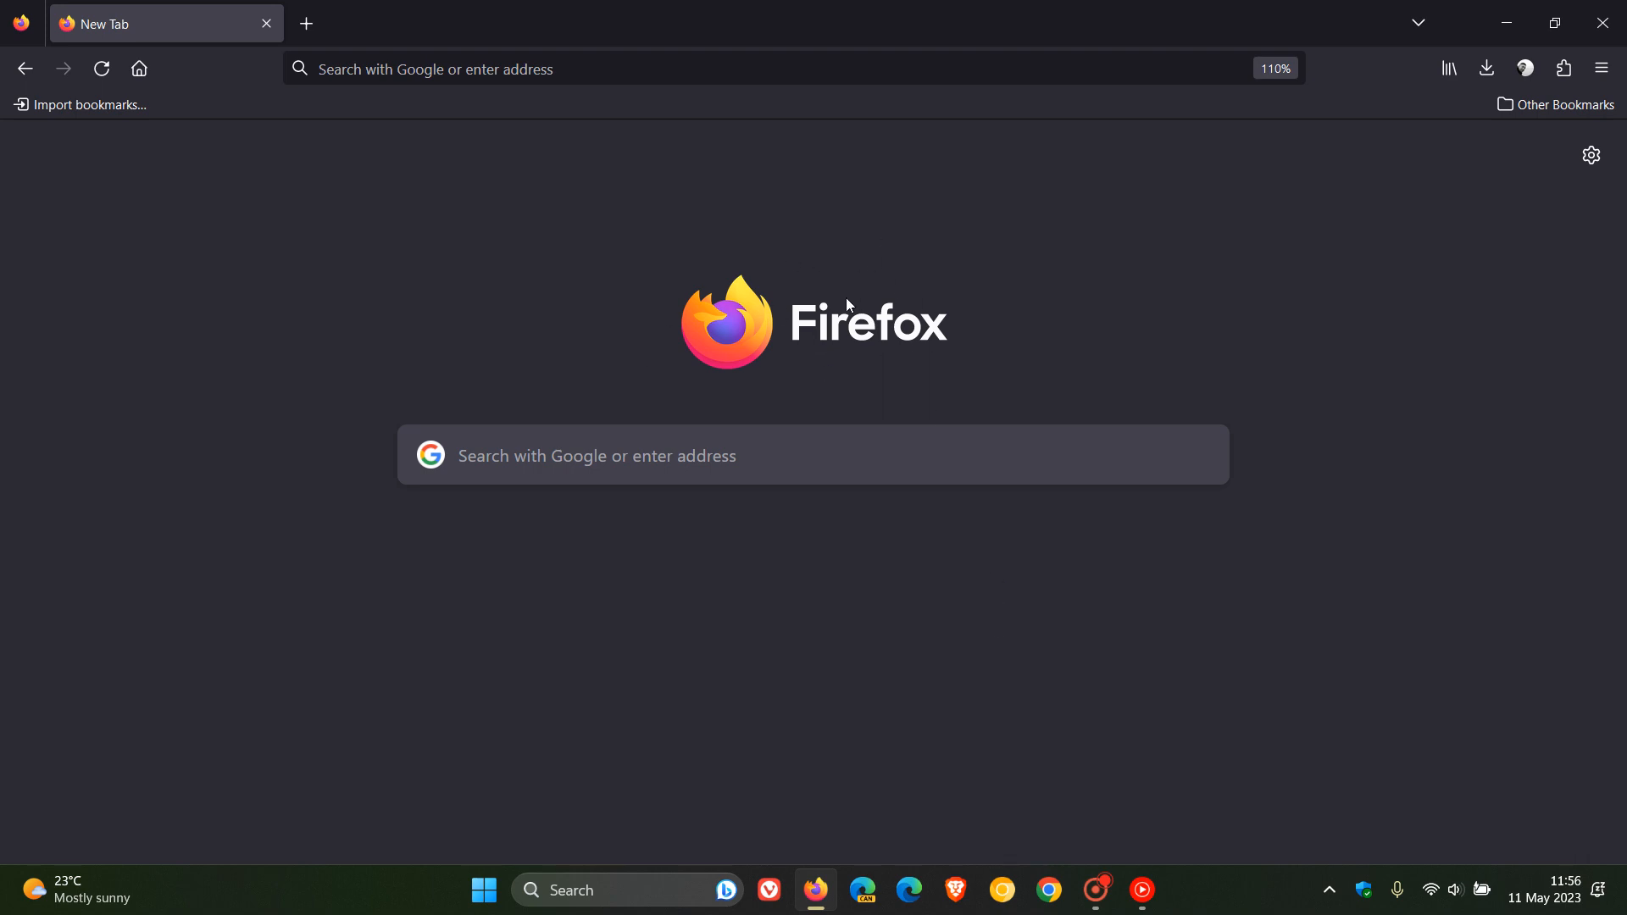
mouse_move(401, 439)
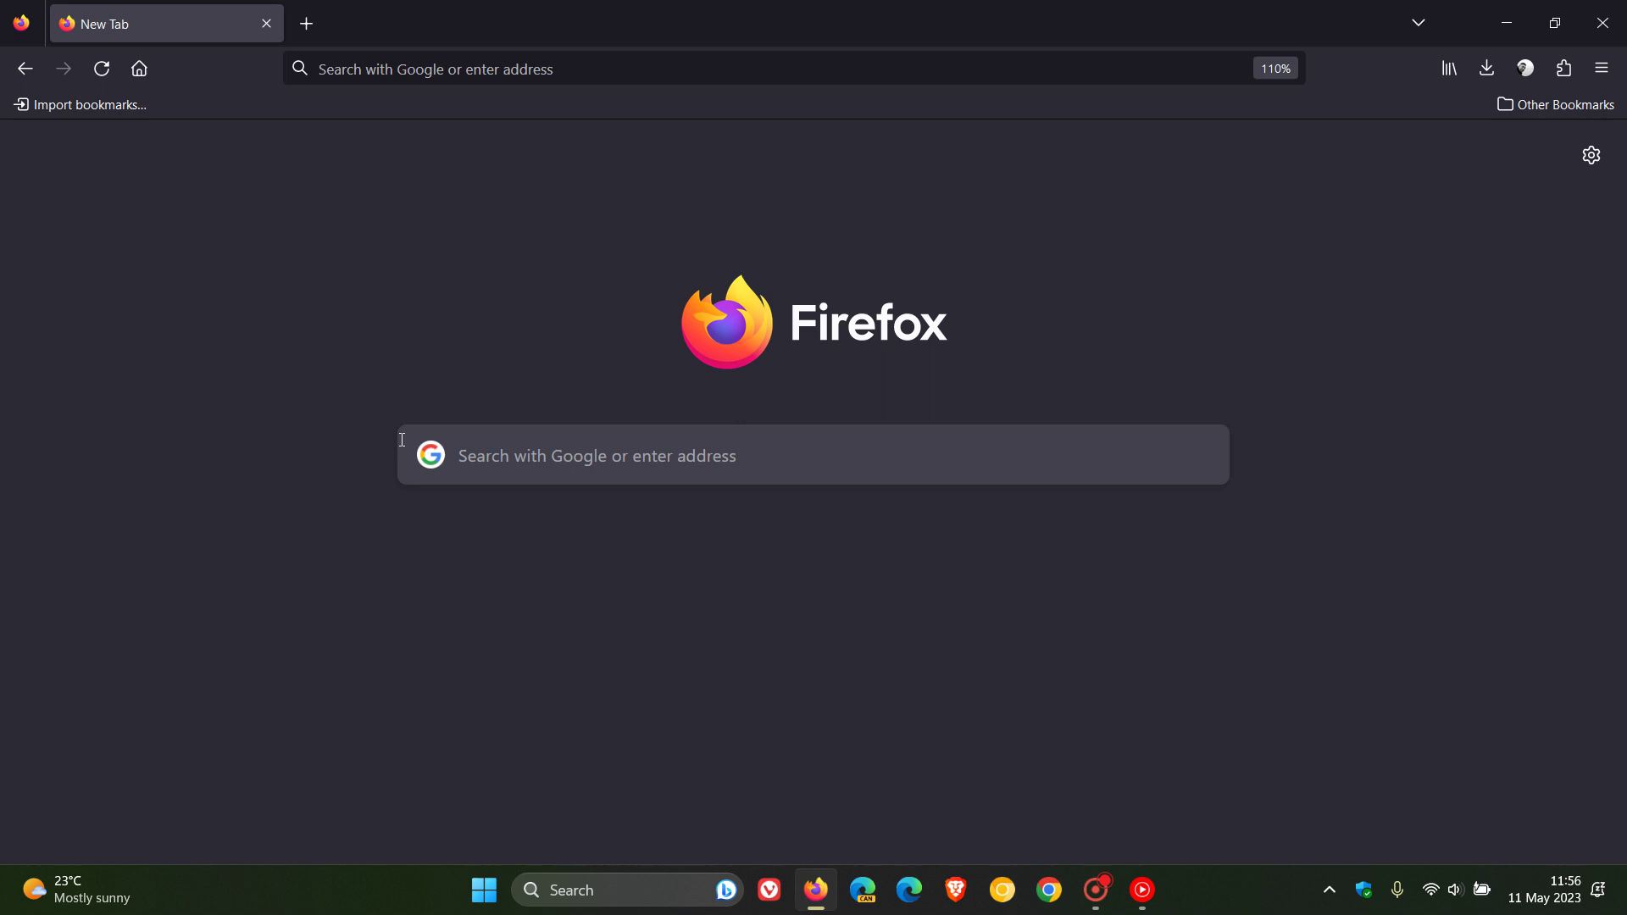
mouse_move(1012, 609)
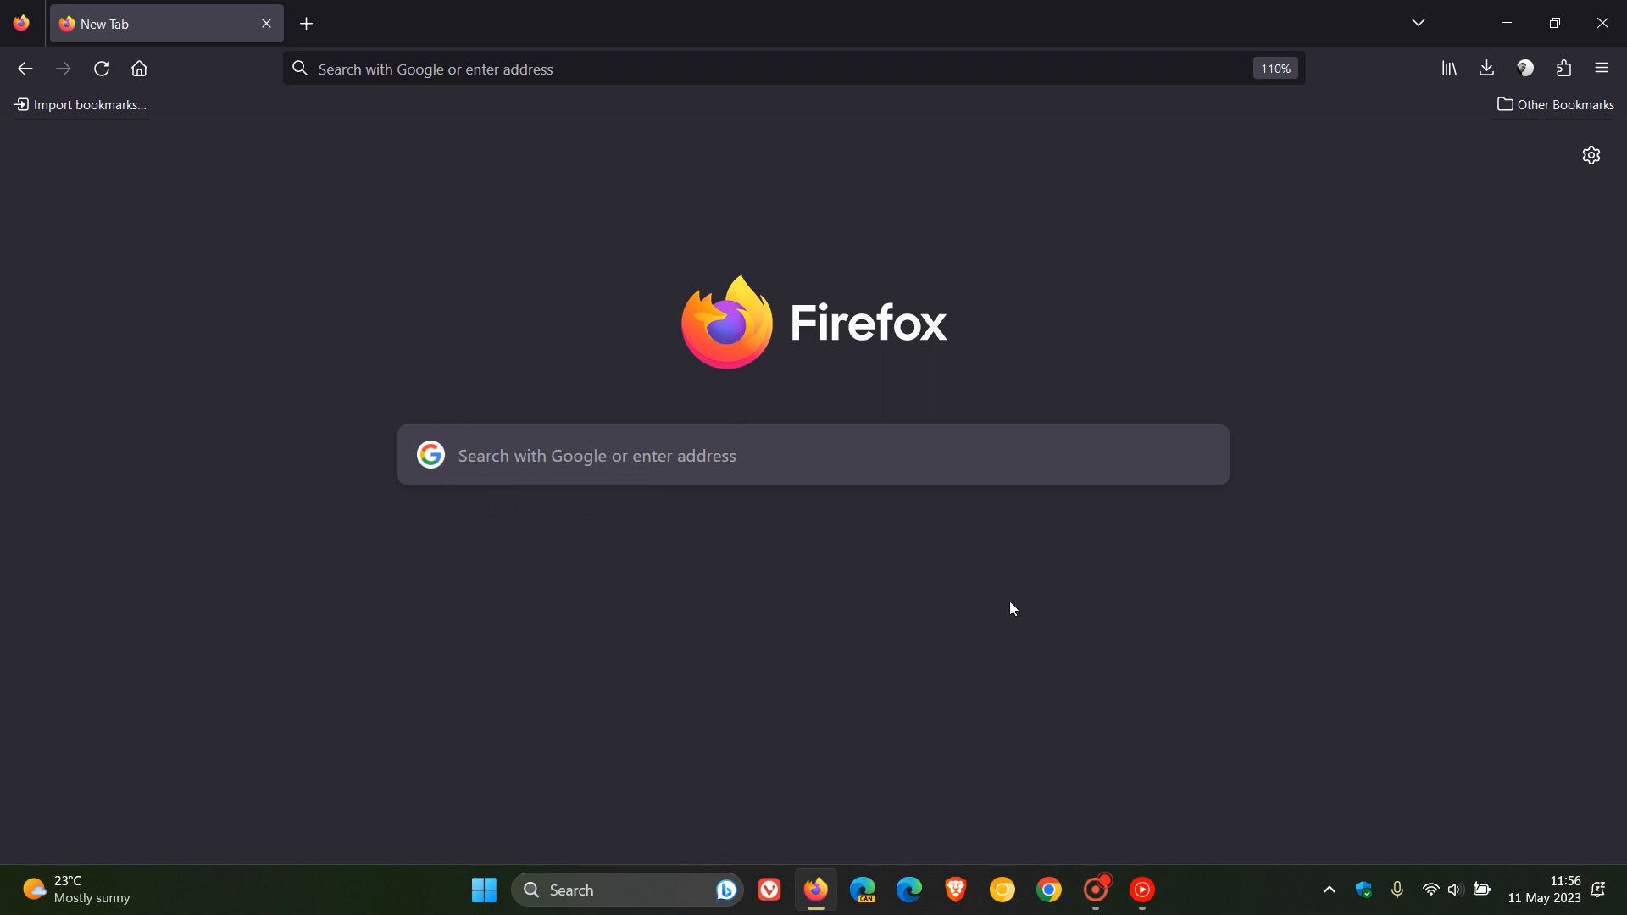
mouse_move(818, 585)
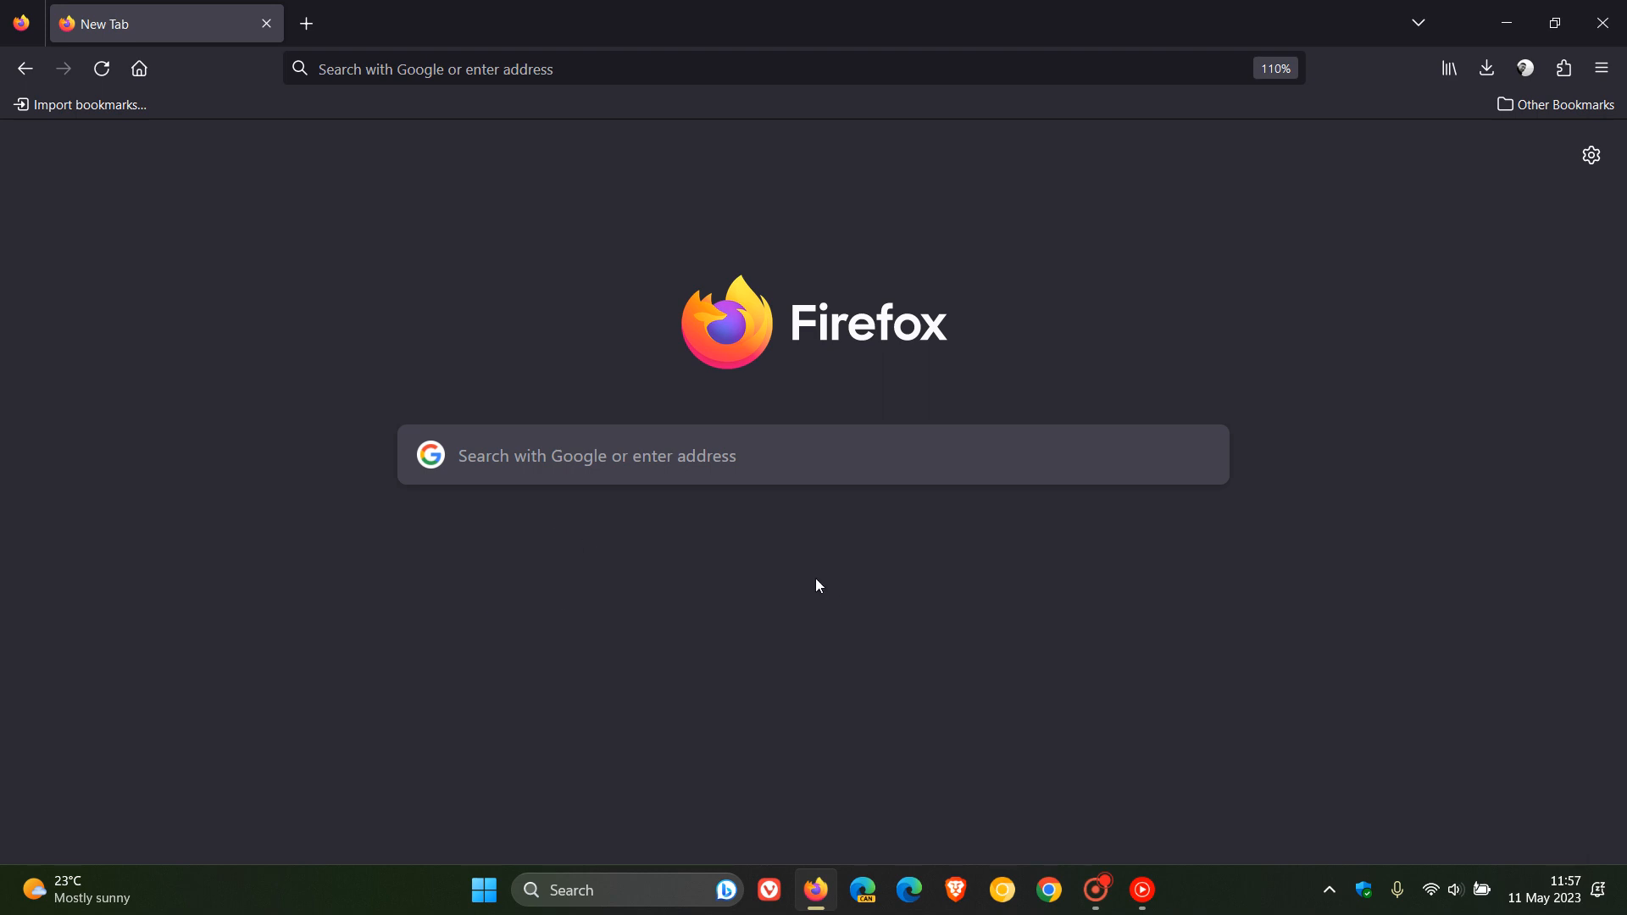
mouse_move(1102, 581)
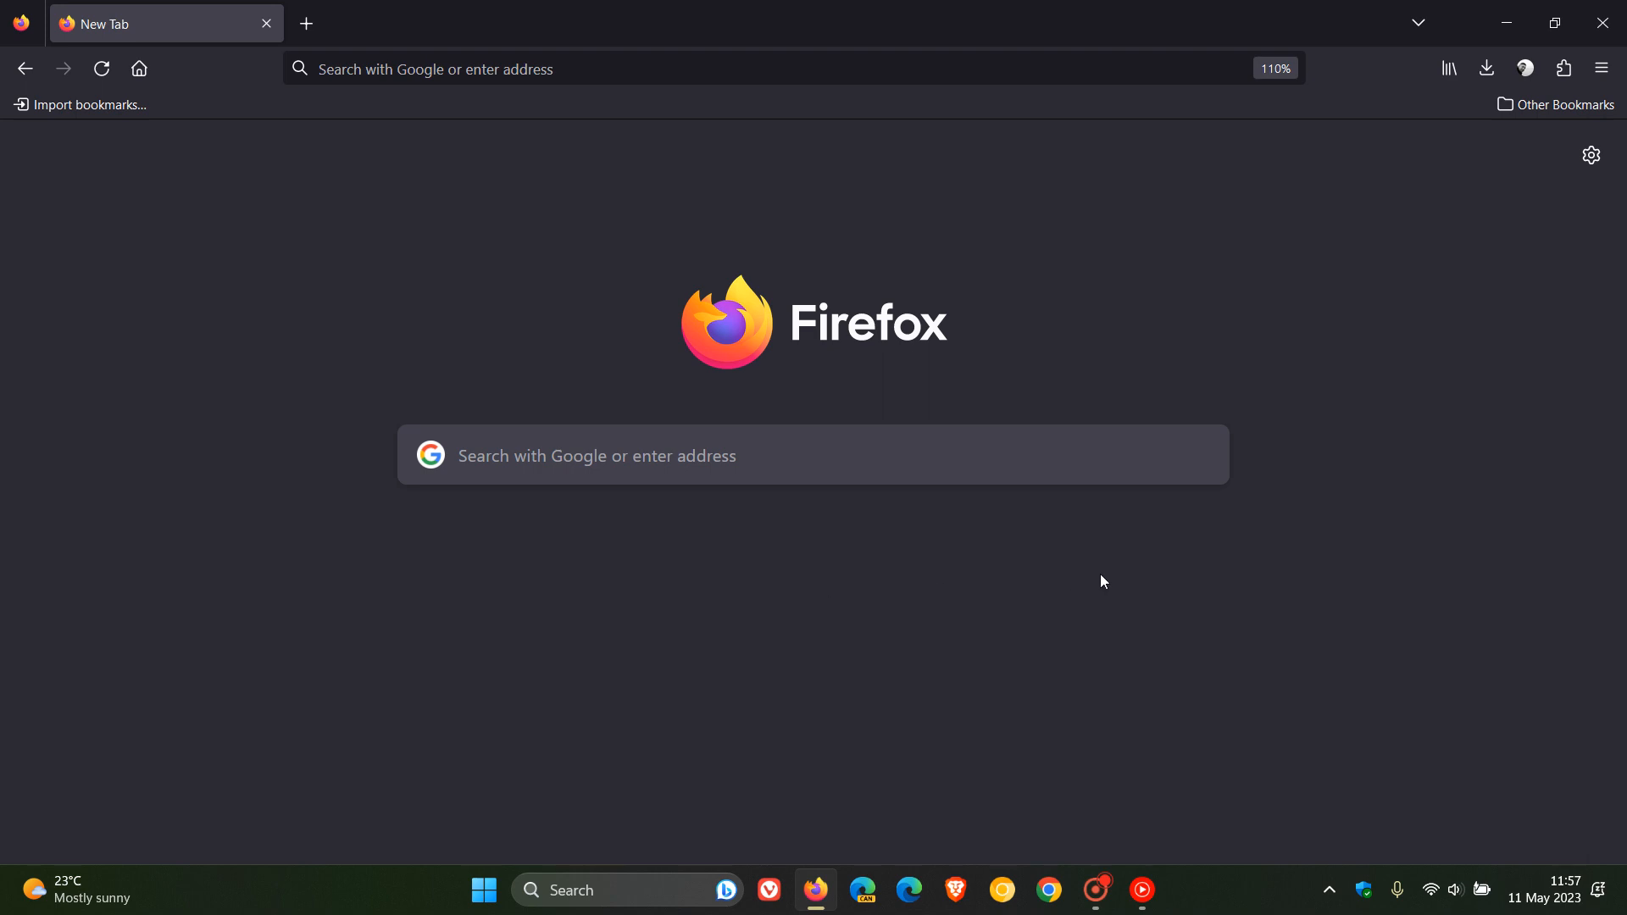
mouse_move(1111, 435)
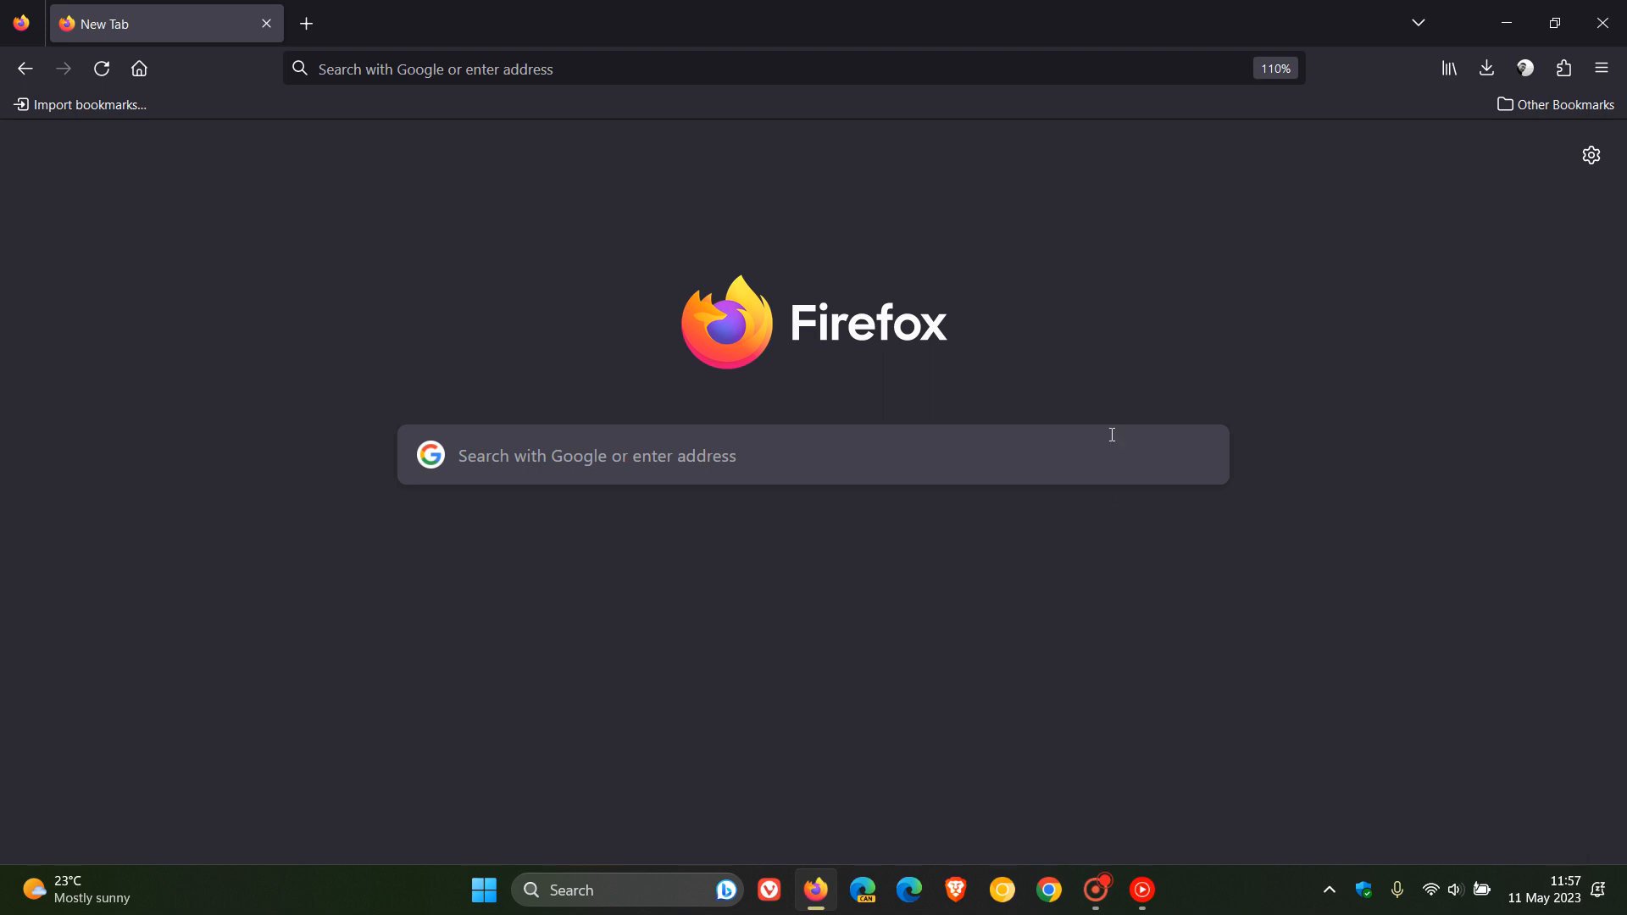
mouse_move(1060, 327)
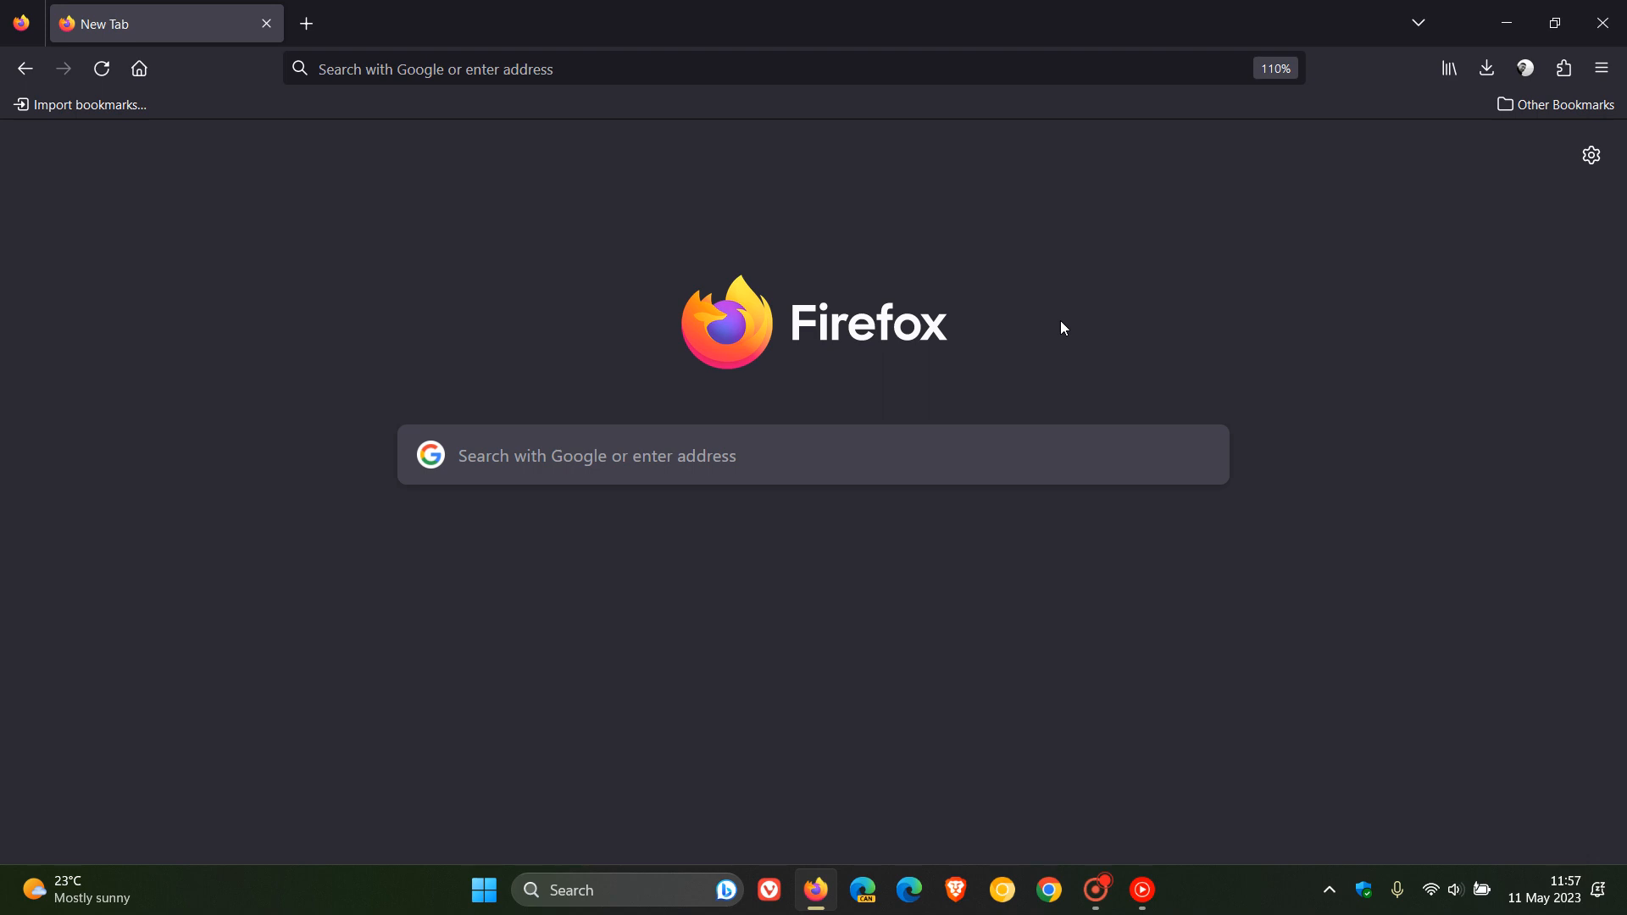
mouse_move(392, 466)
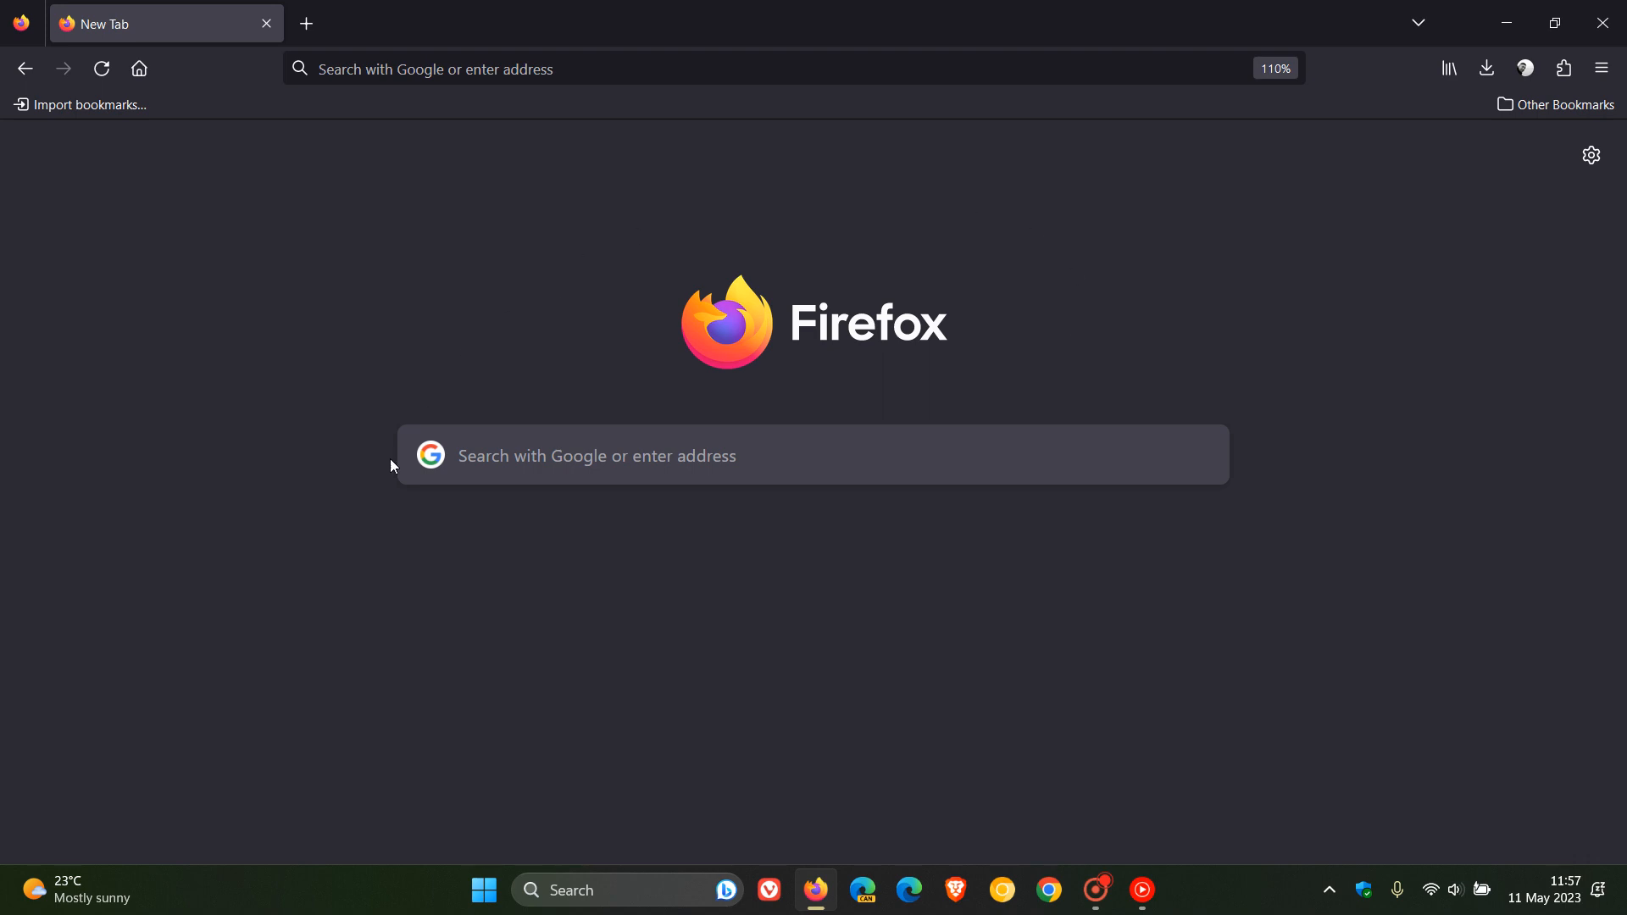
mouse_move(1193, 507)
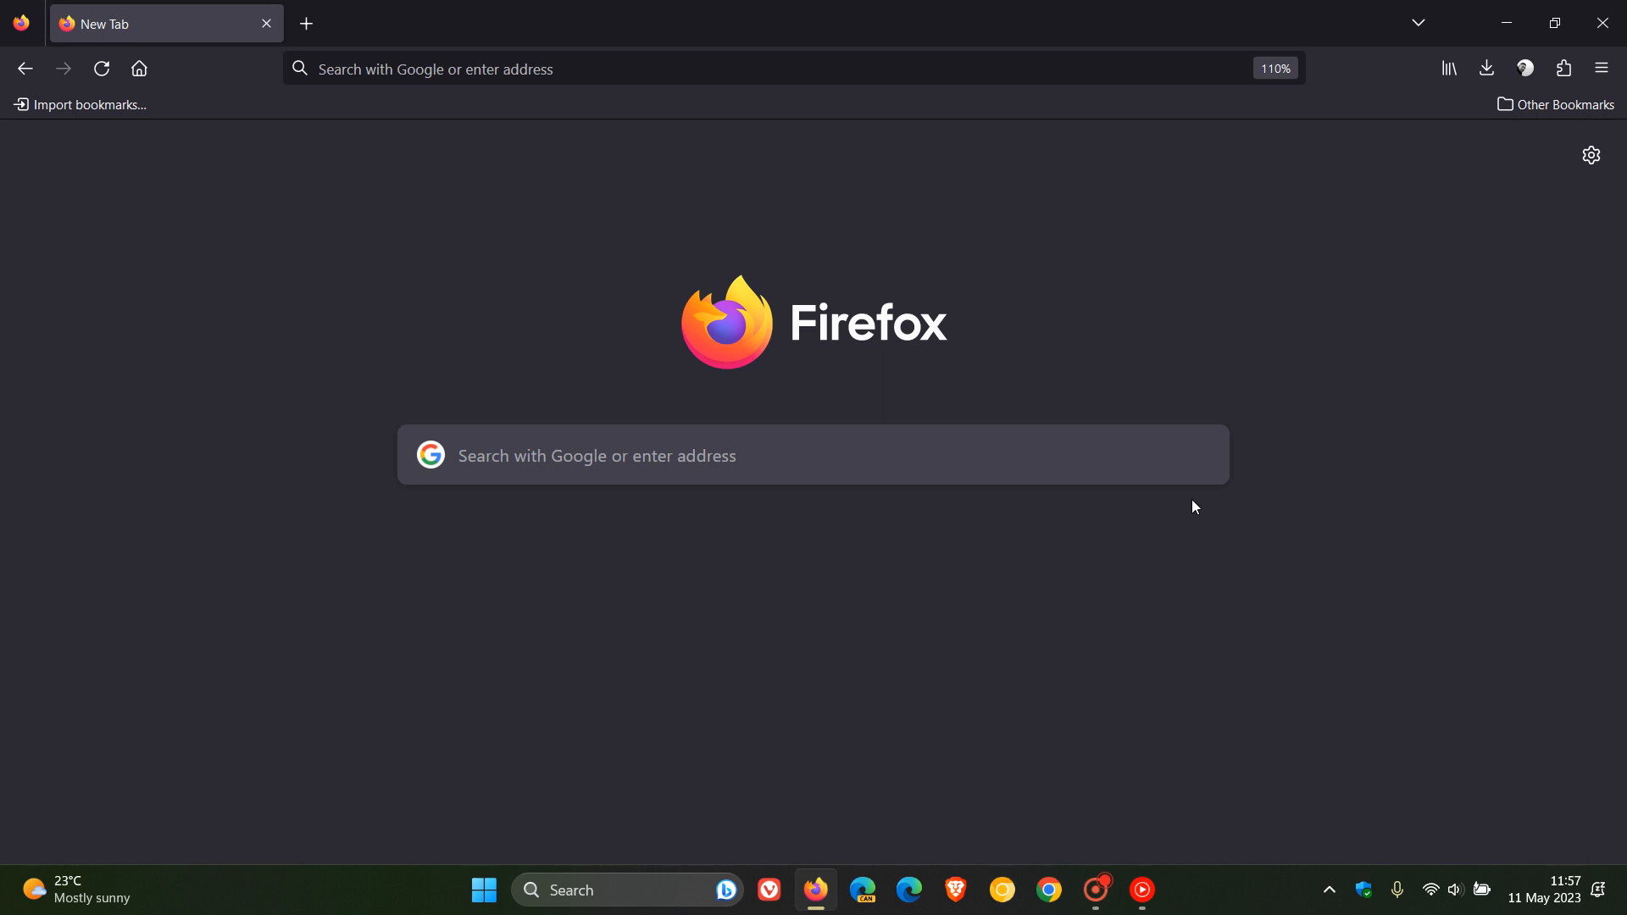
mouse_move(1142, 610)
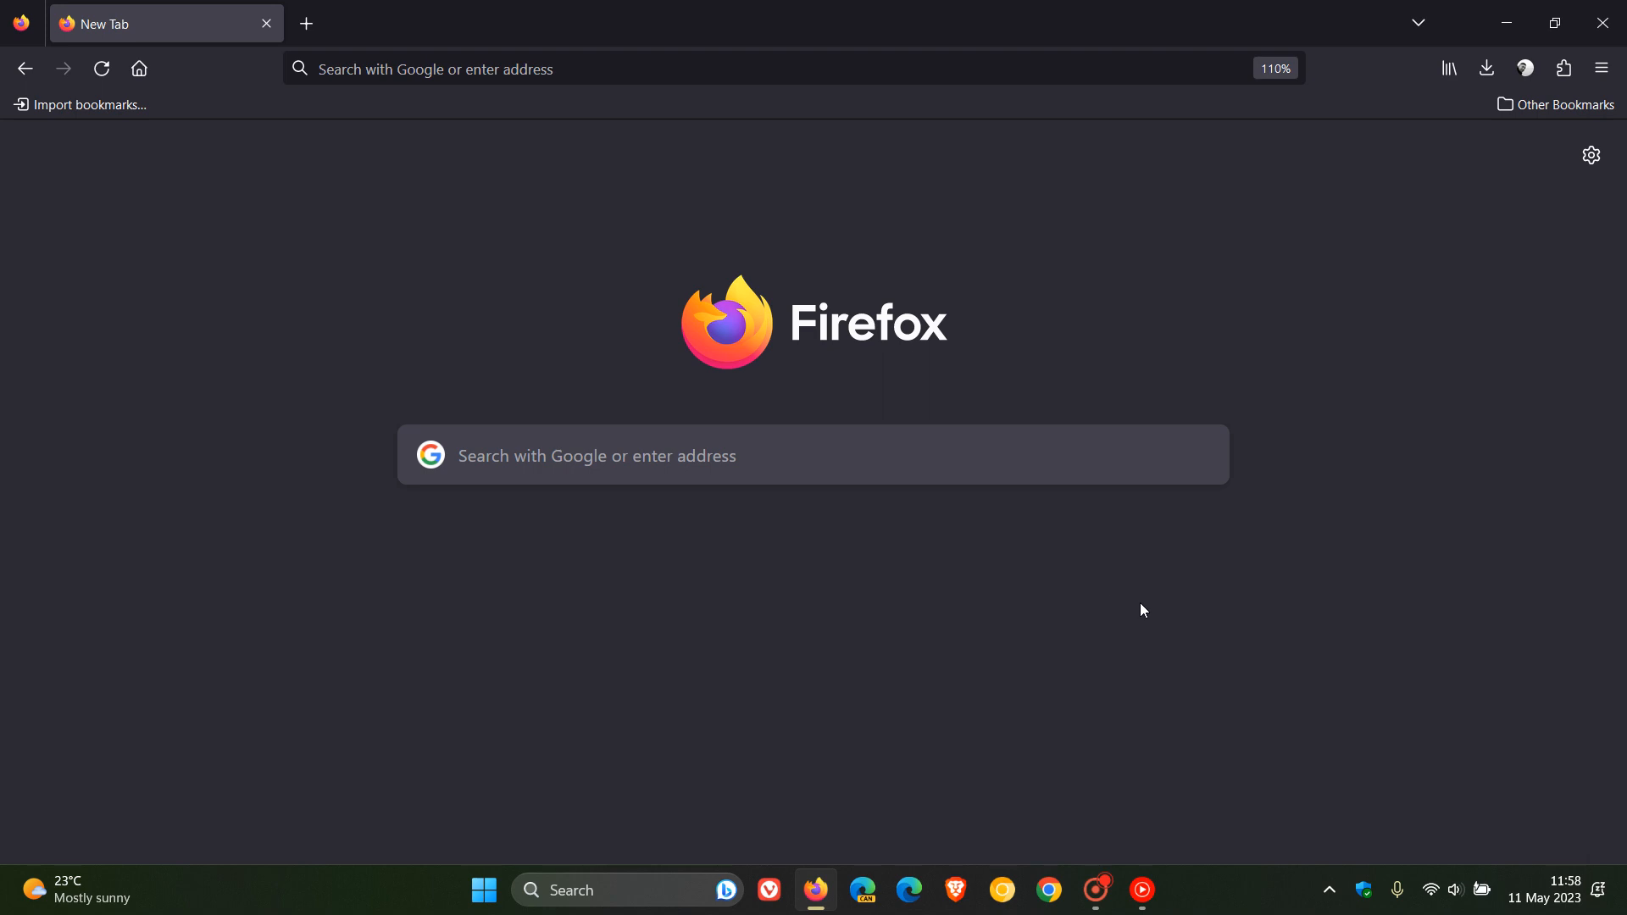
mouse_move(422, 345)
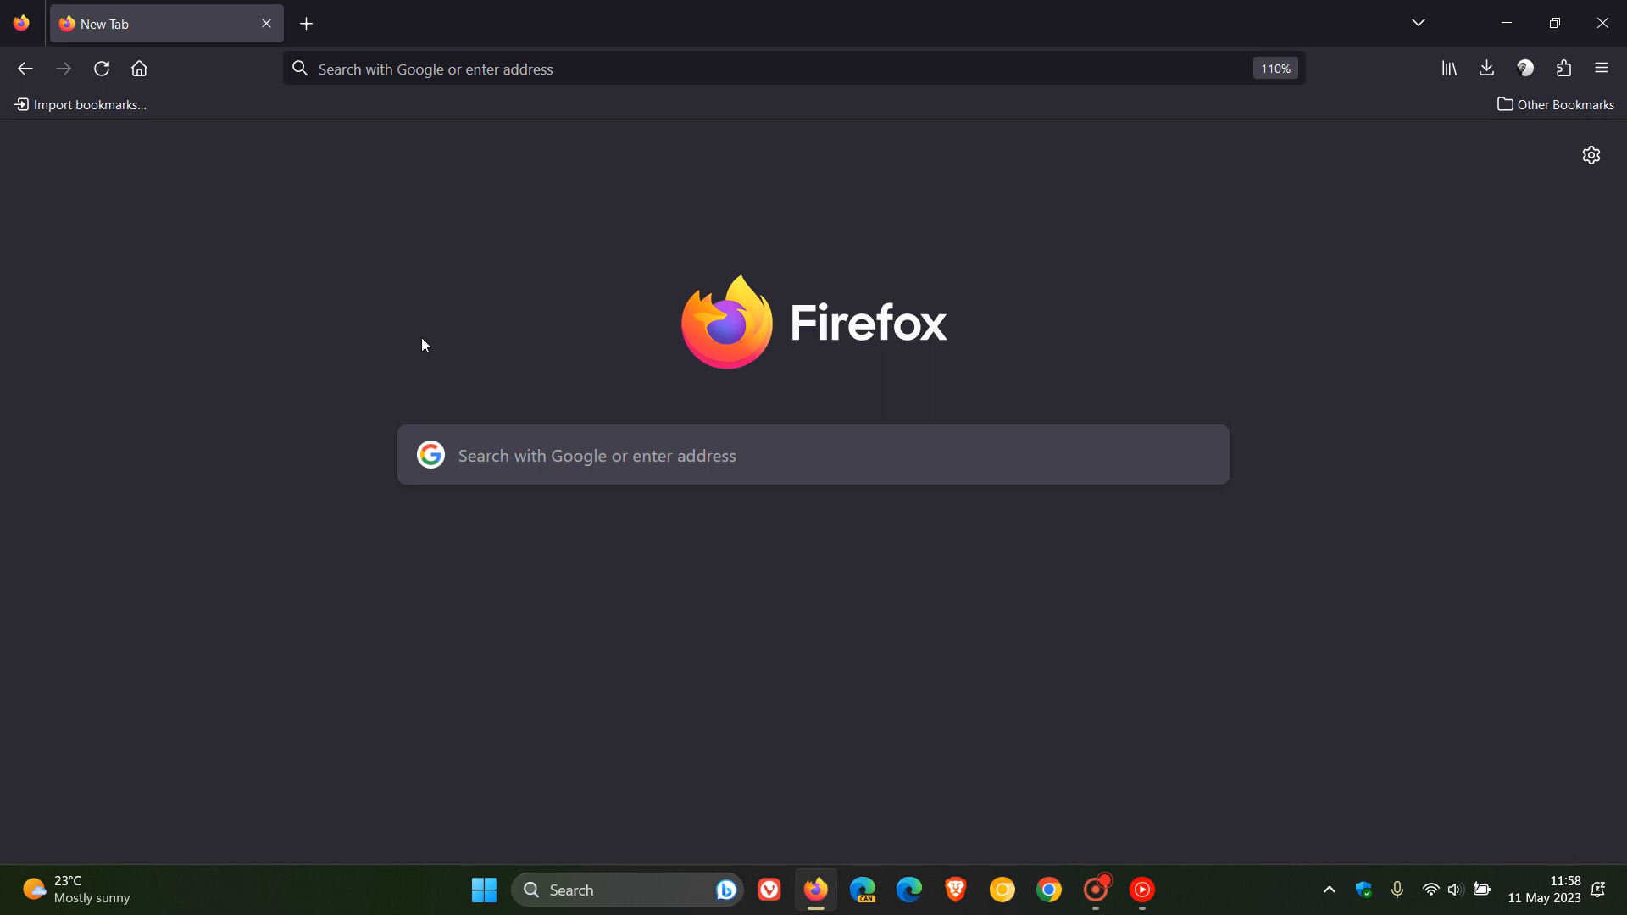
mouse_move(670, 375)
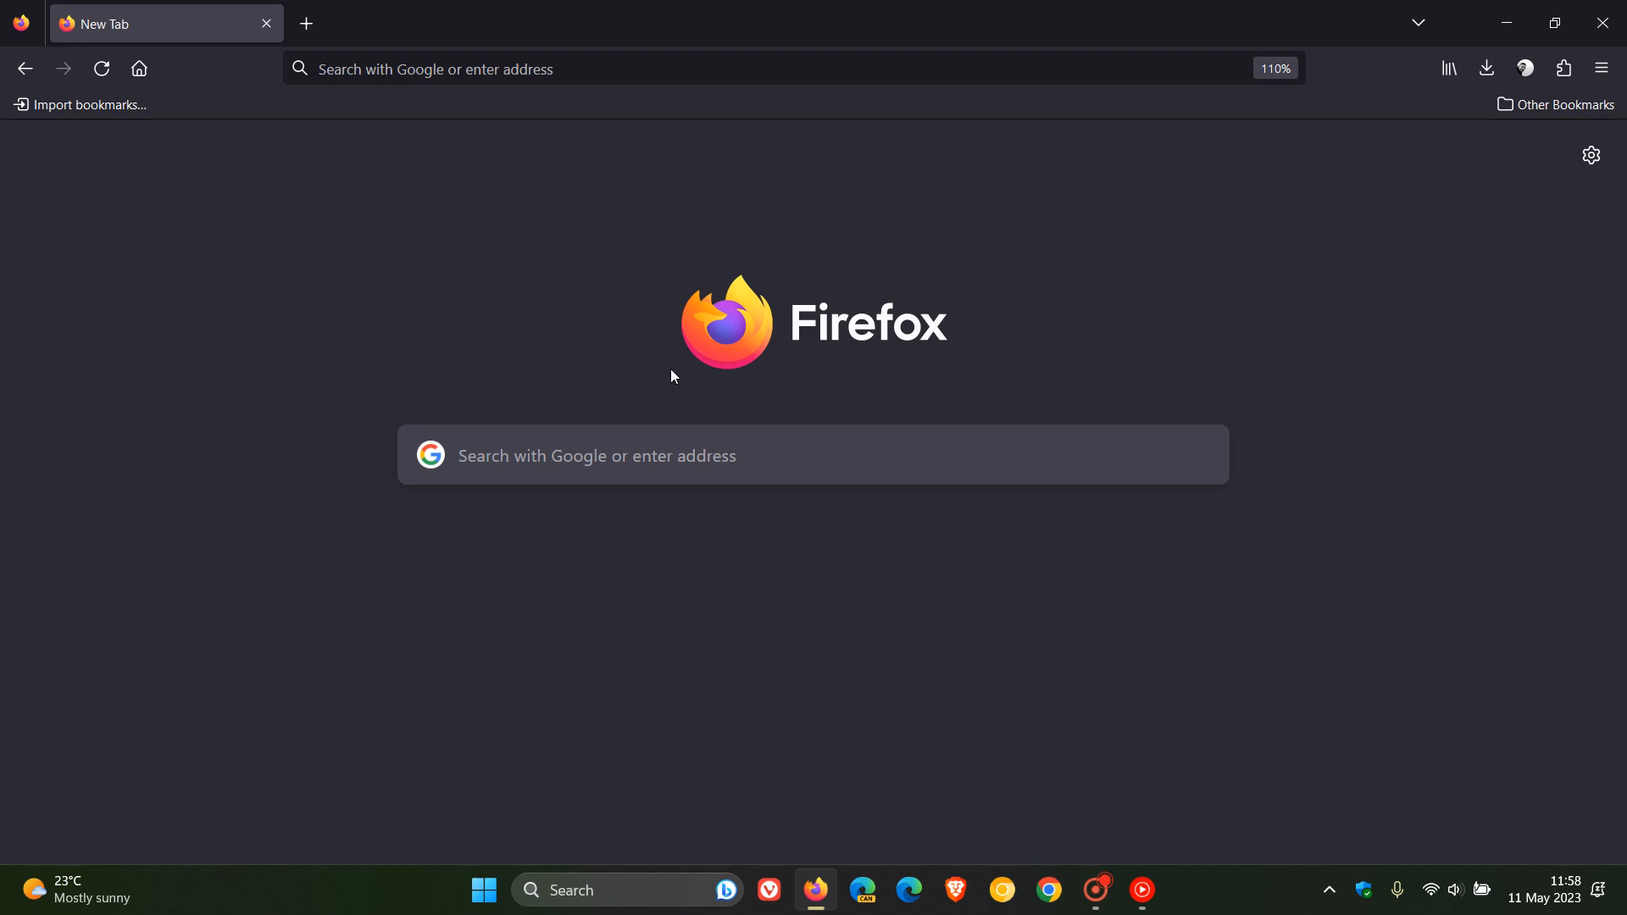
mouse_move(1480, 387)
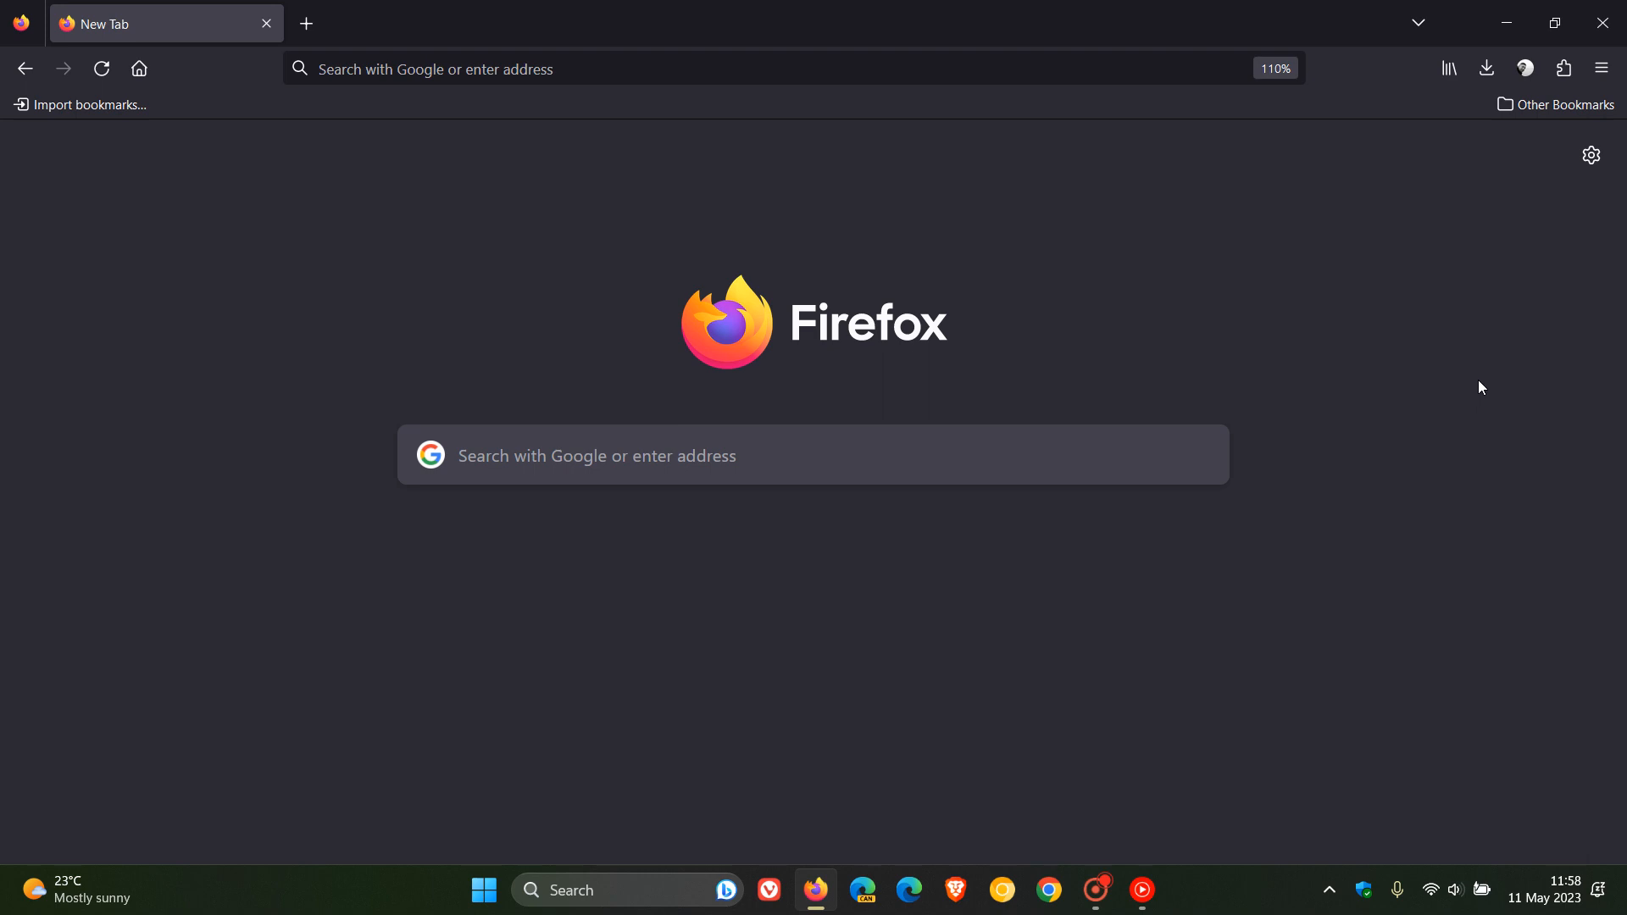
mouse_move(1165, 403)
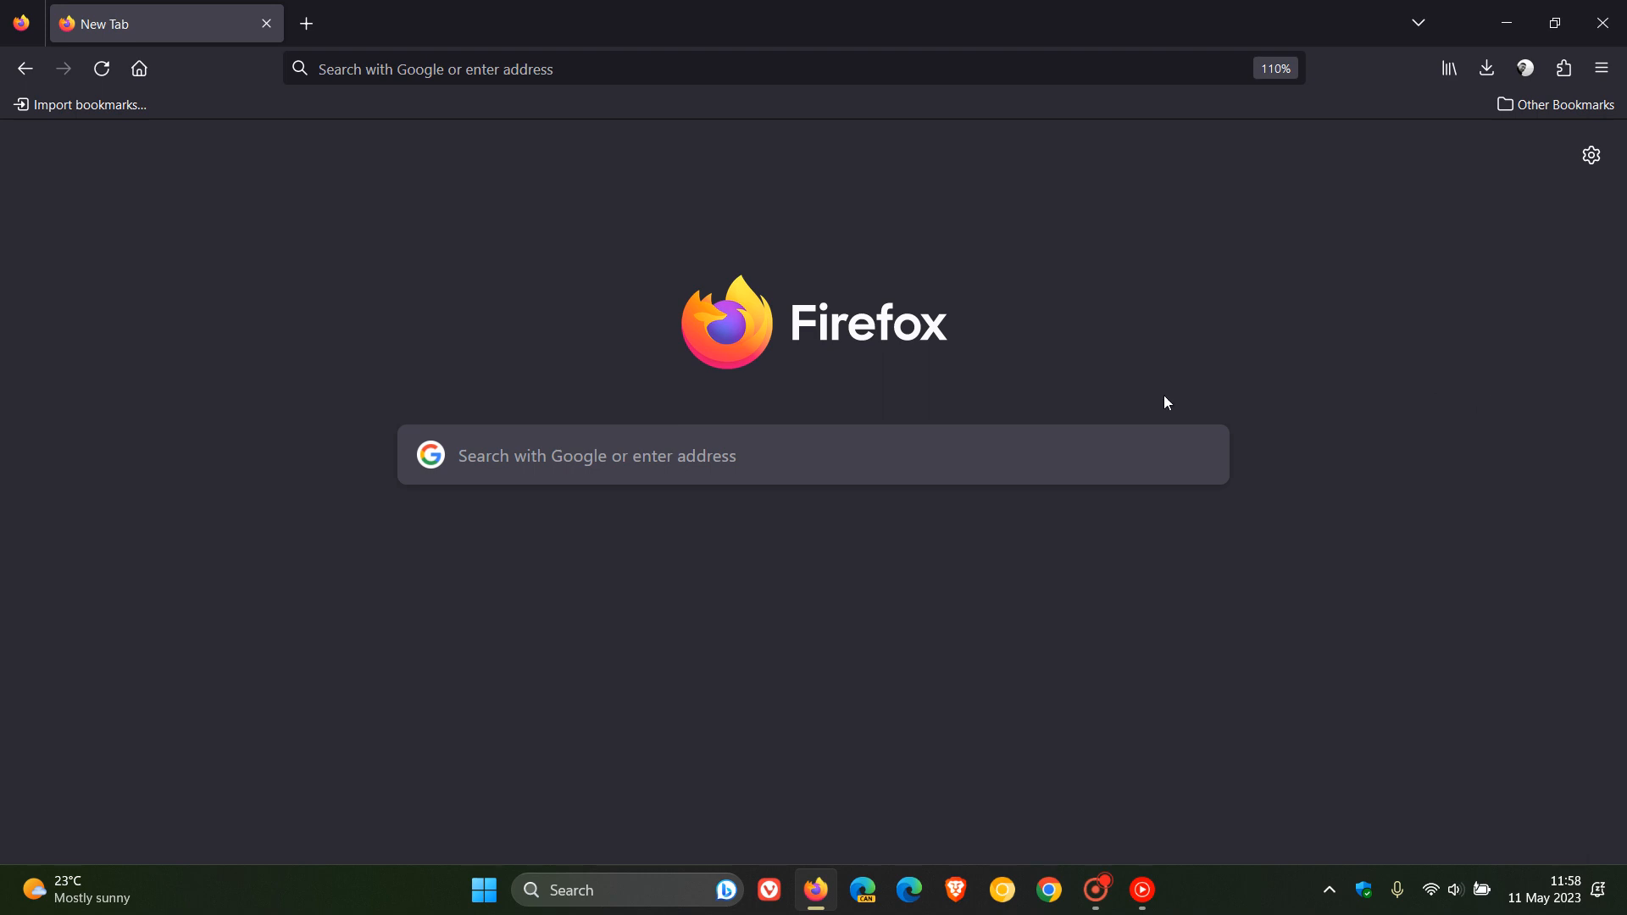
Step: Open Firefox Settings > Search, review the search options, and select a new default search engine
click(1601, 68)
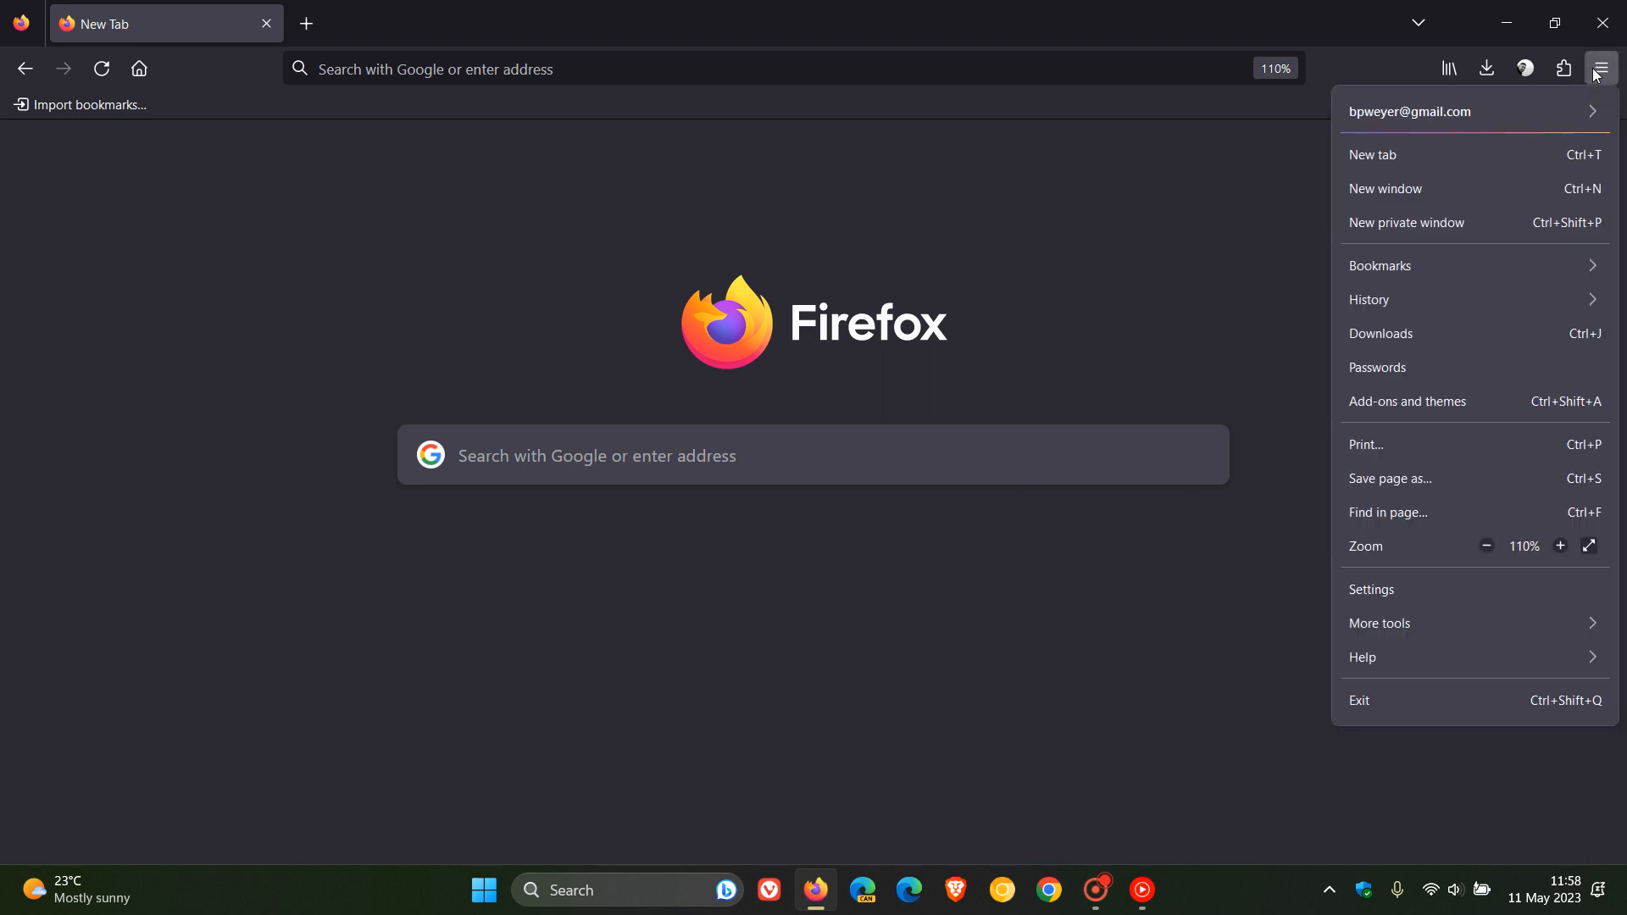
click(1369, 589)
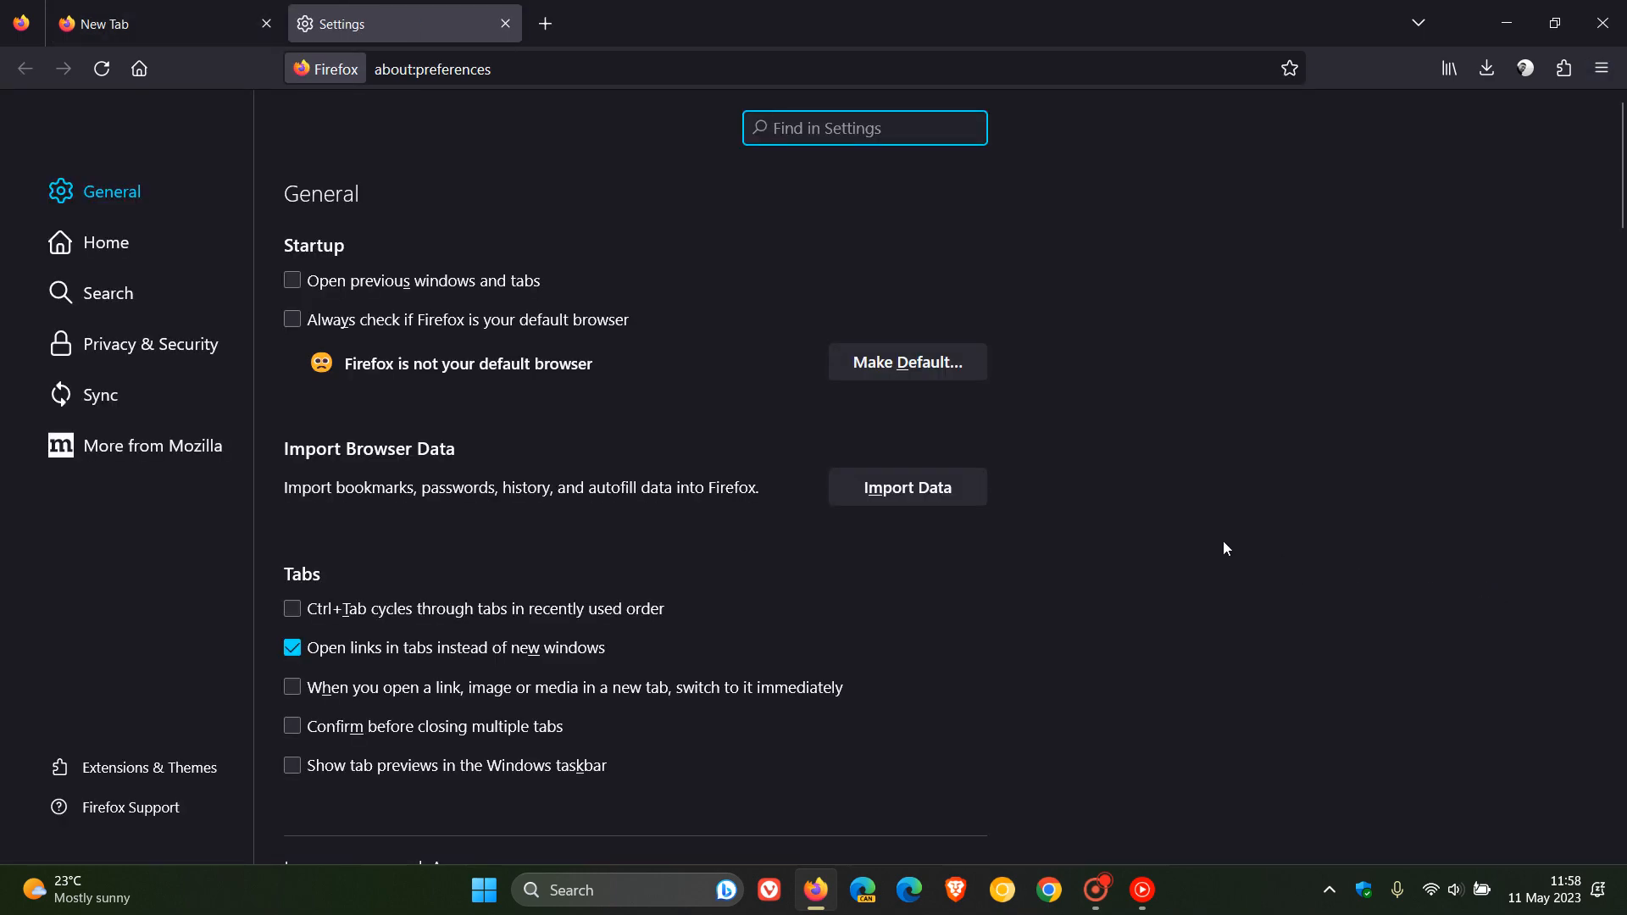
click(106, 292)
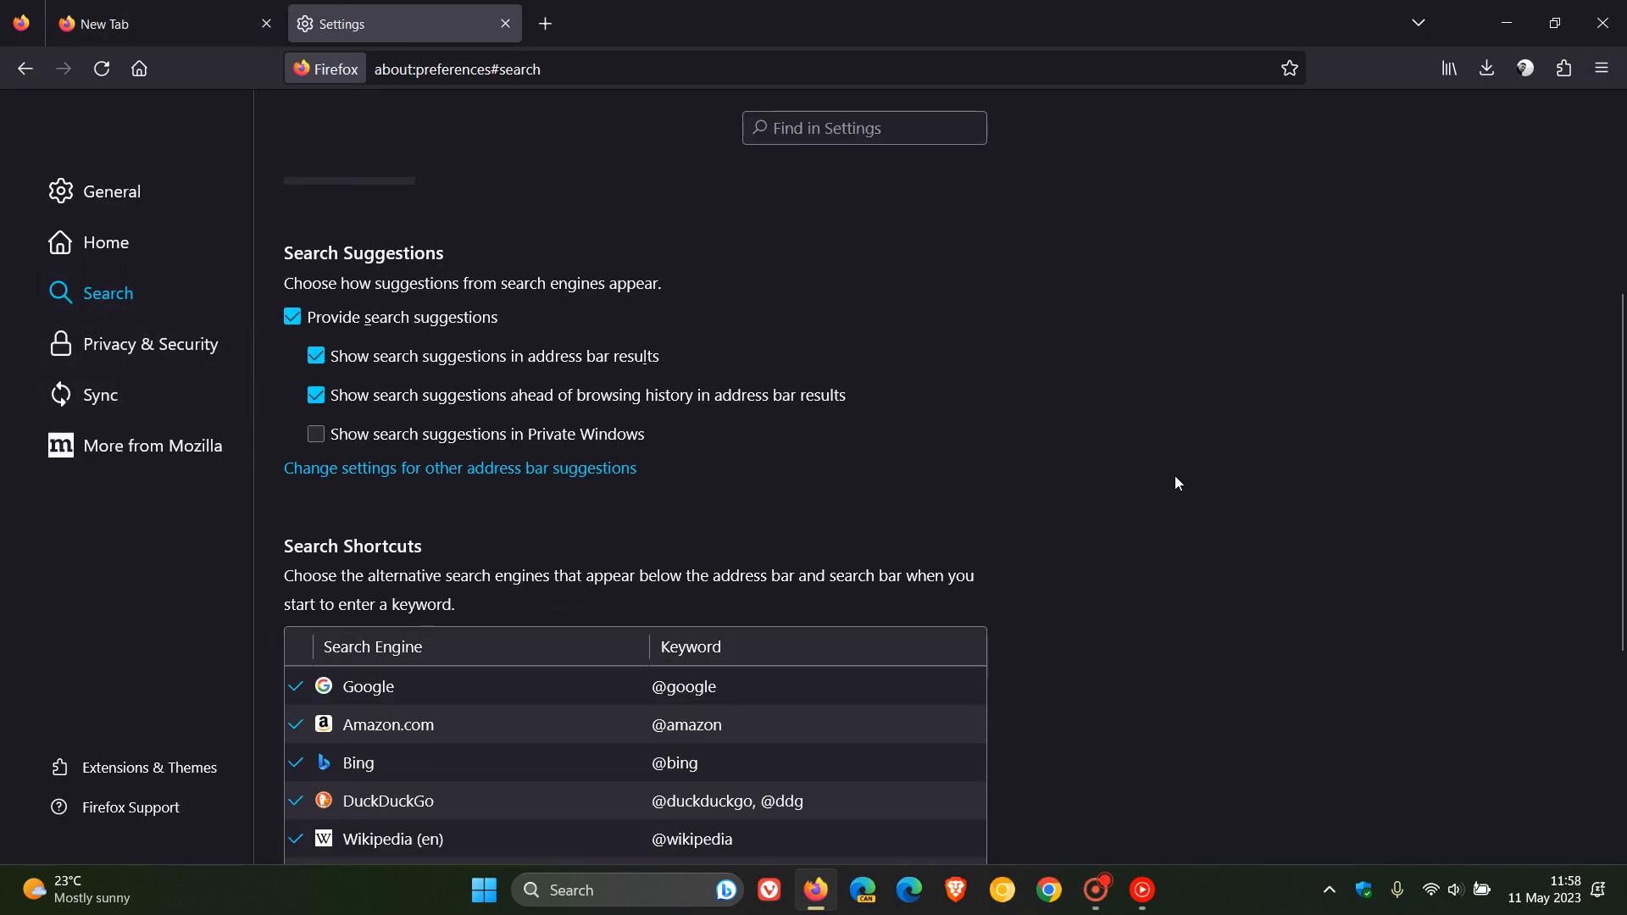
scroll(down, 3)
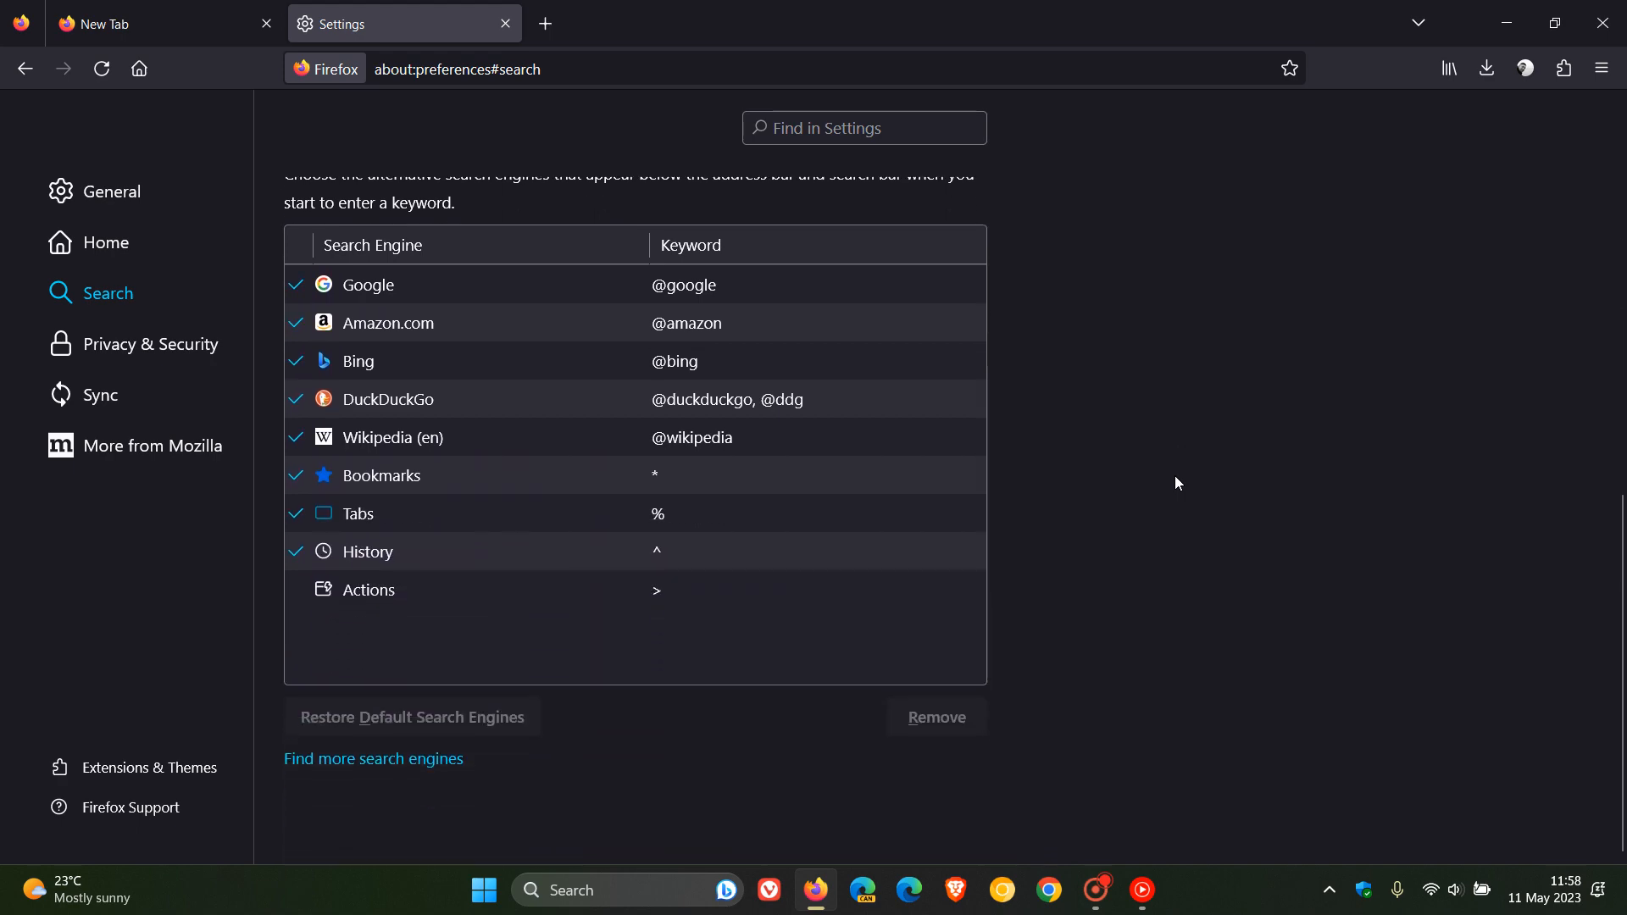
scroll(up, 3)
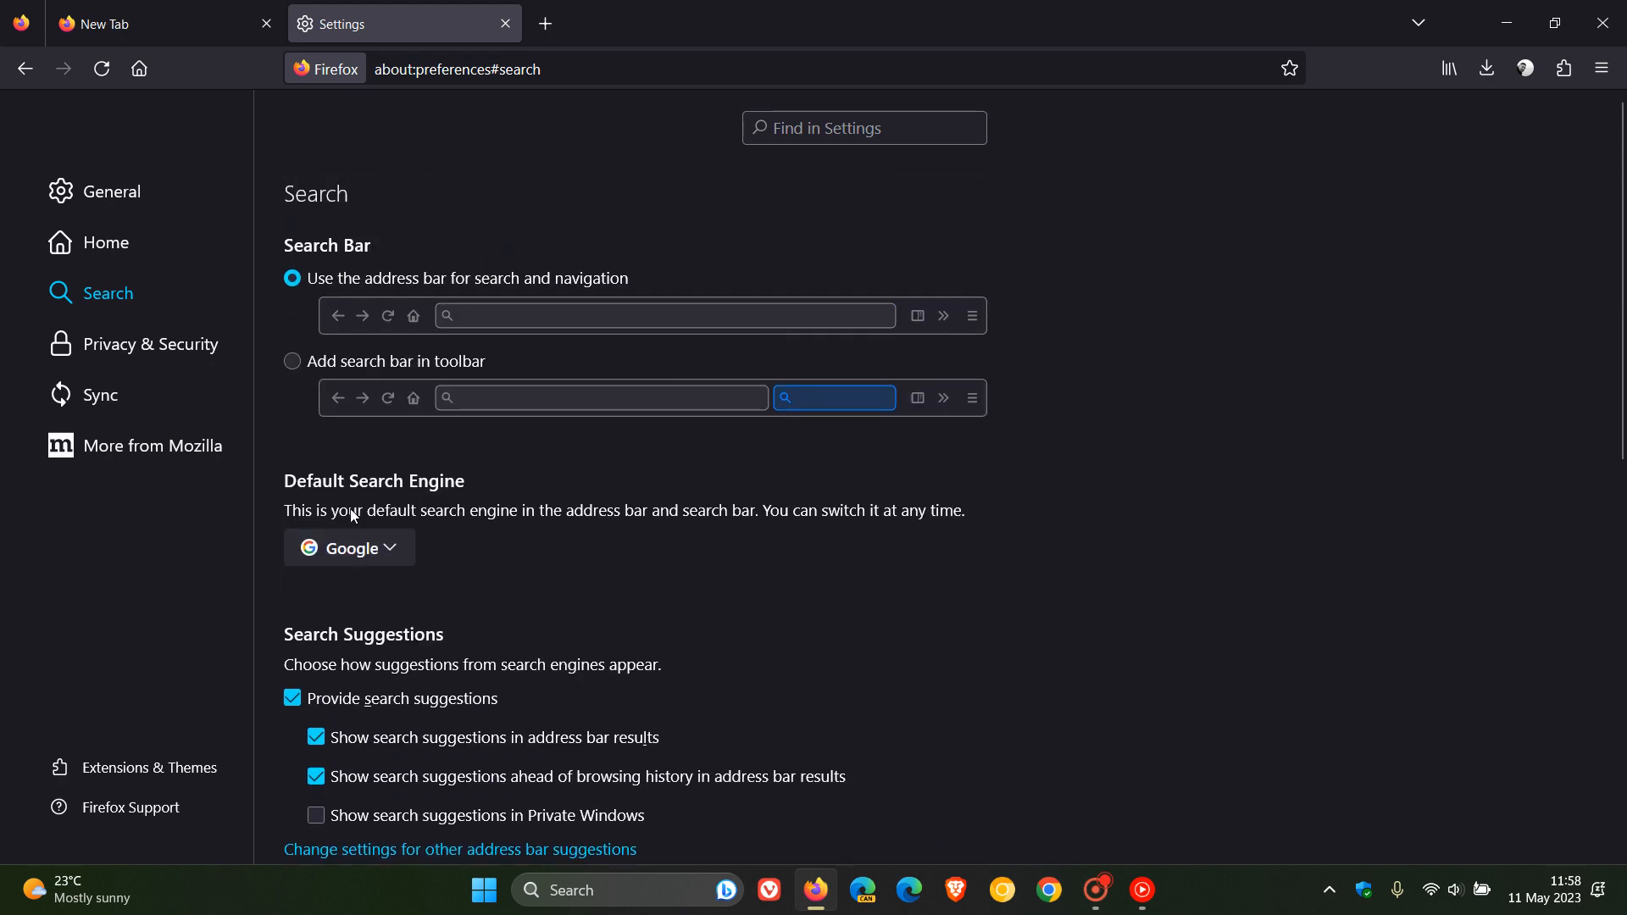
mouse_move(502, 573)
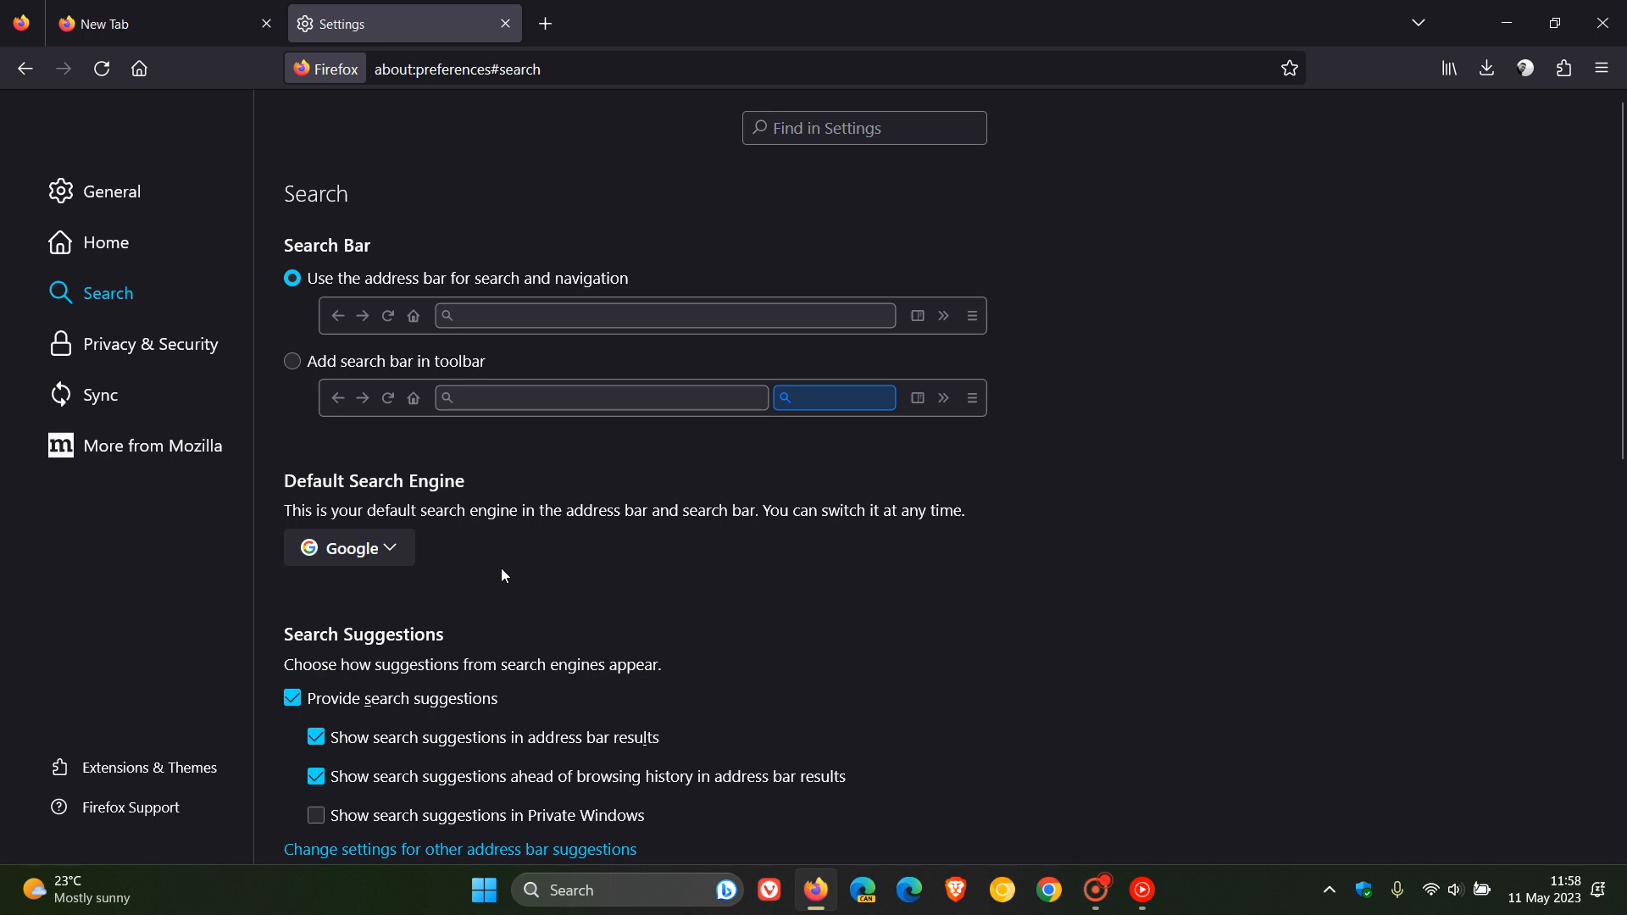
click(348, 548)
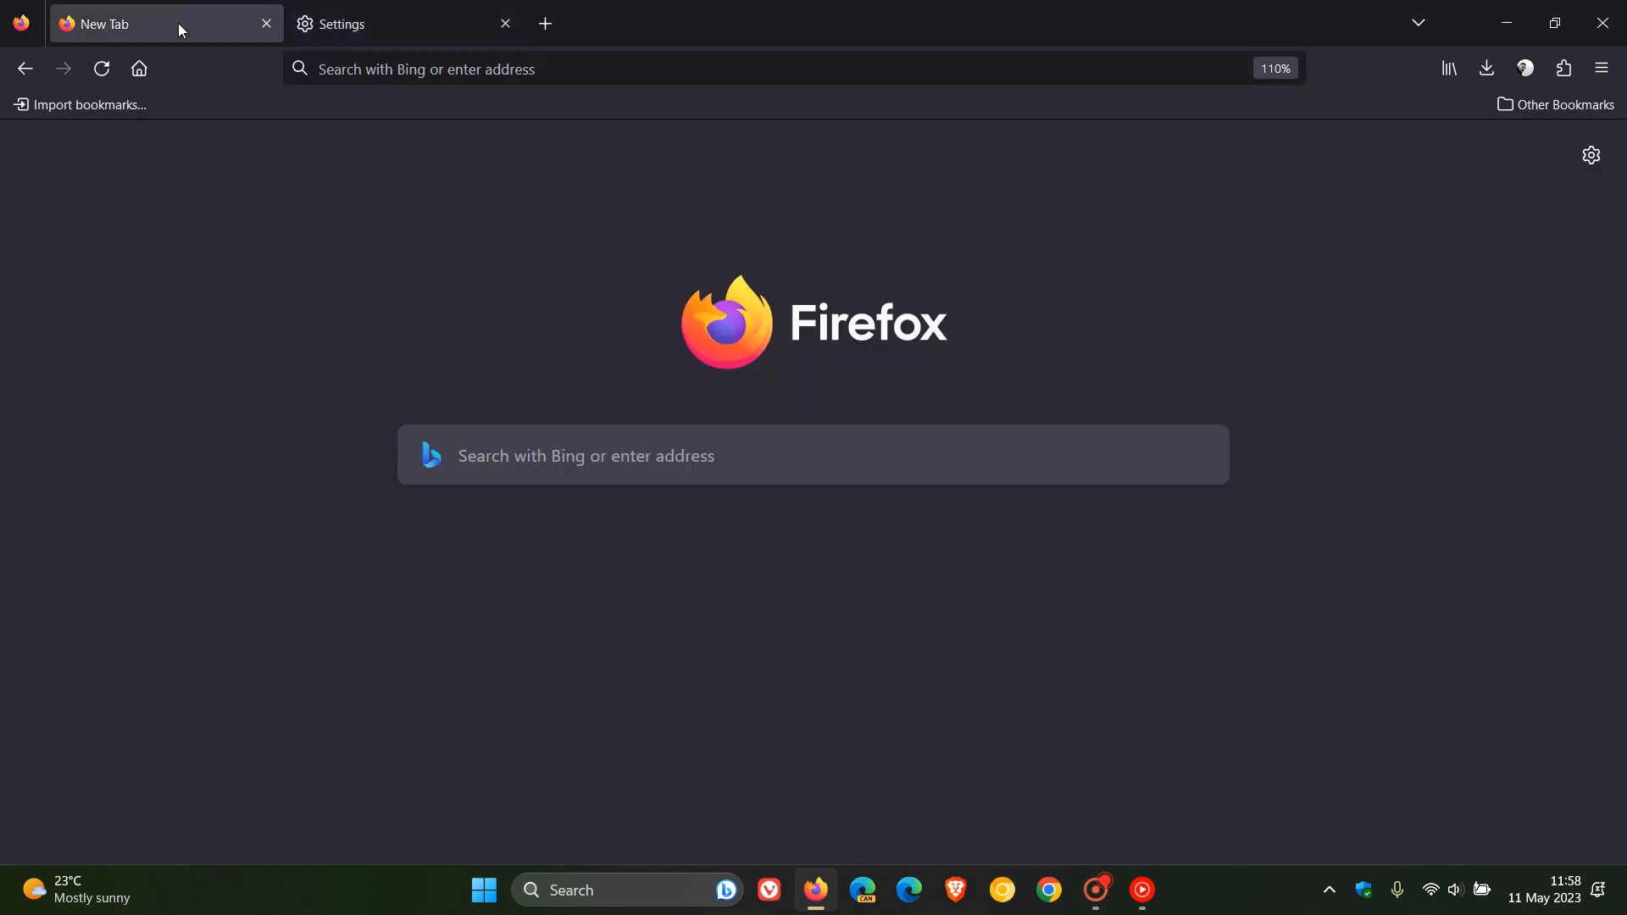
mouse_move(770, 591)
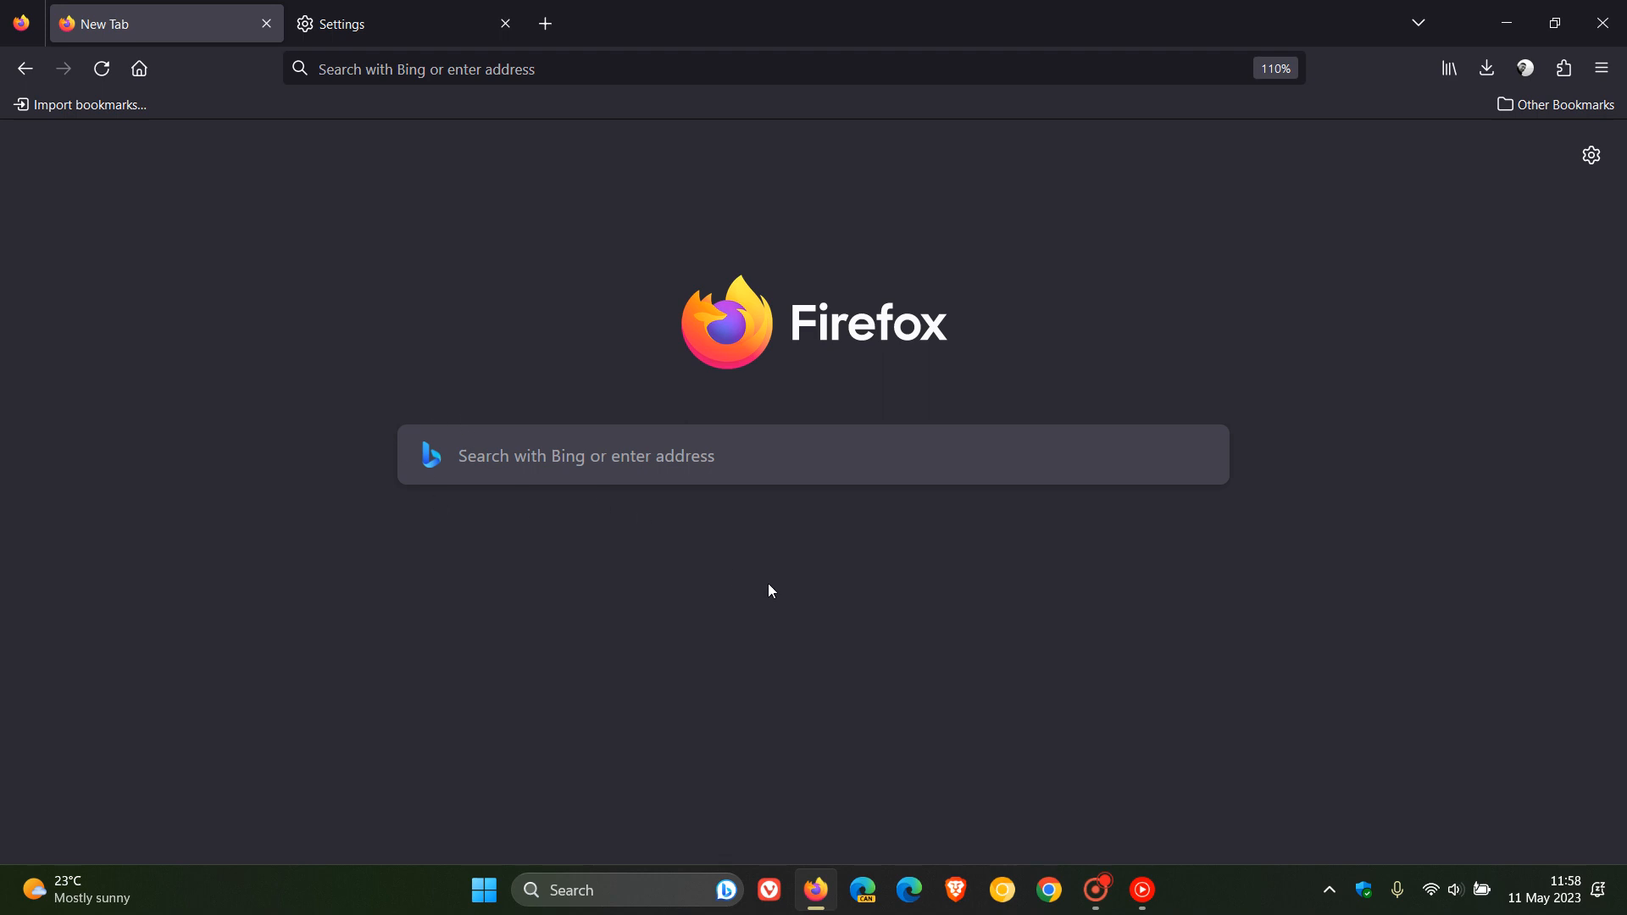
mouse_move(1119, 618)
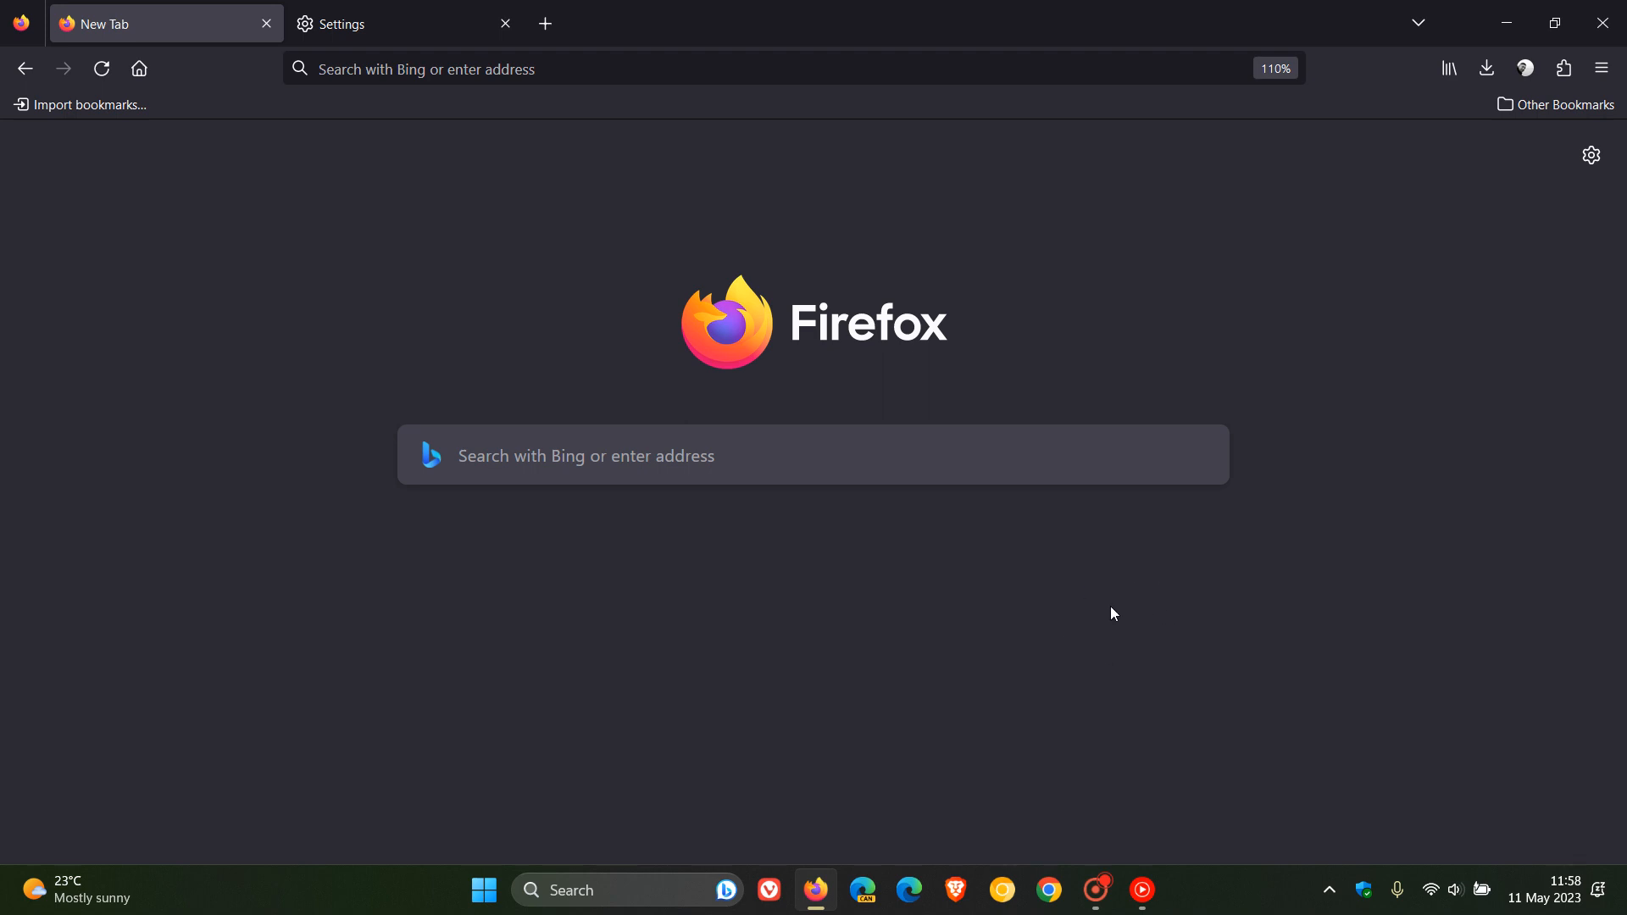
mouse_move(1217, 463)
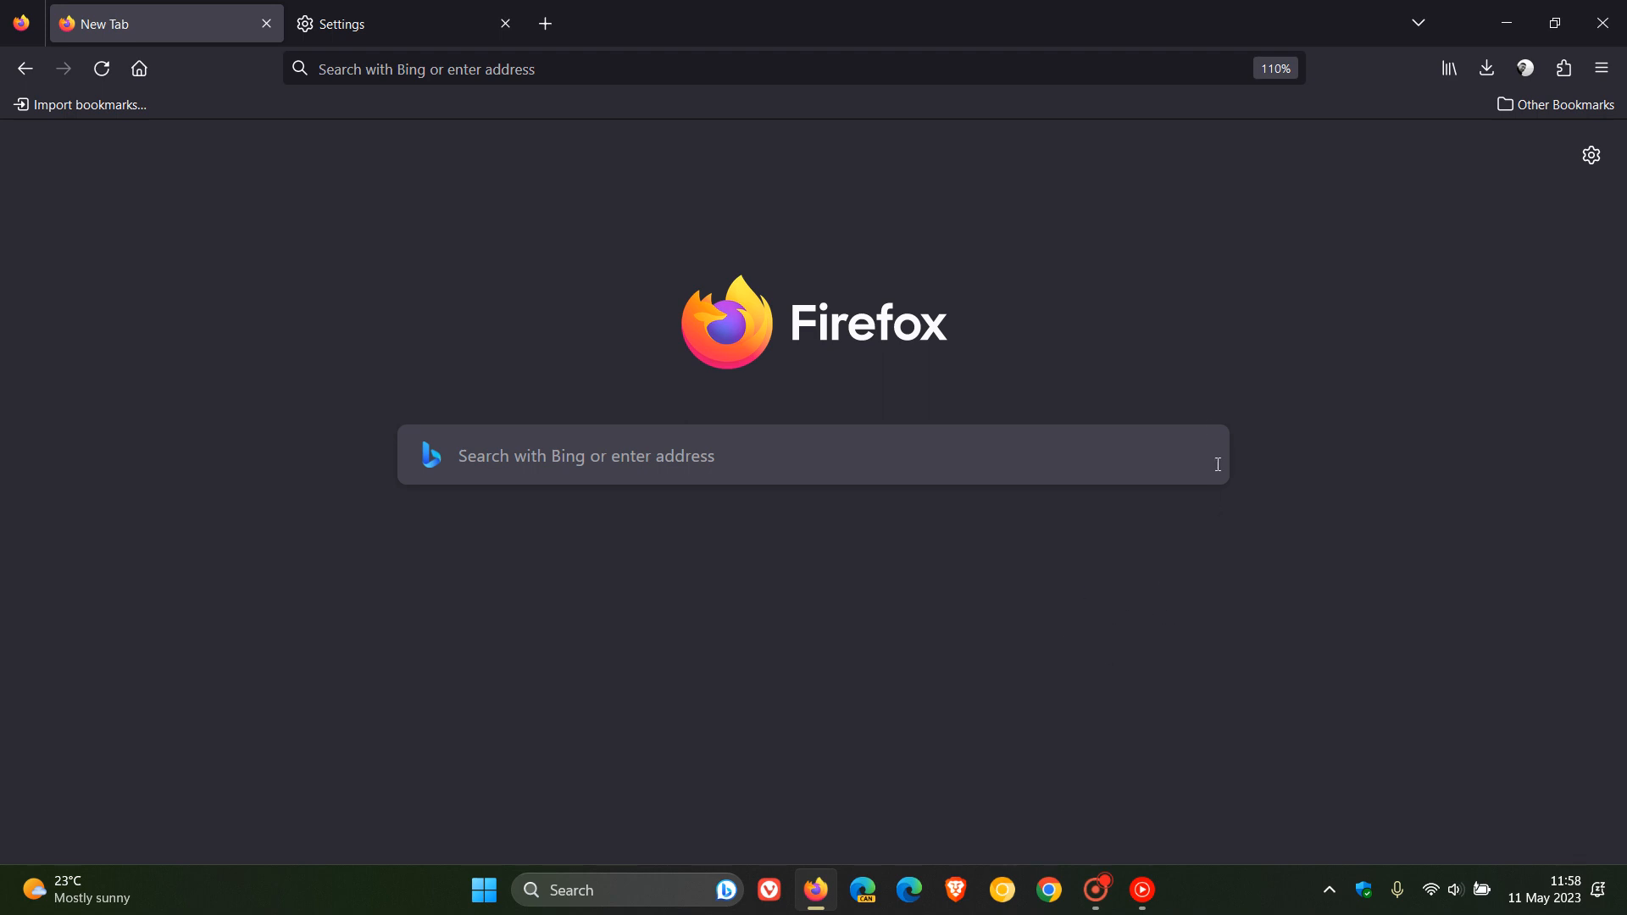
mouse_move(1115, 610)
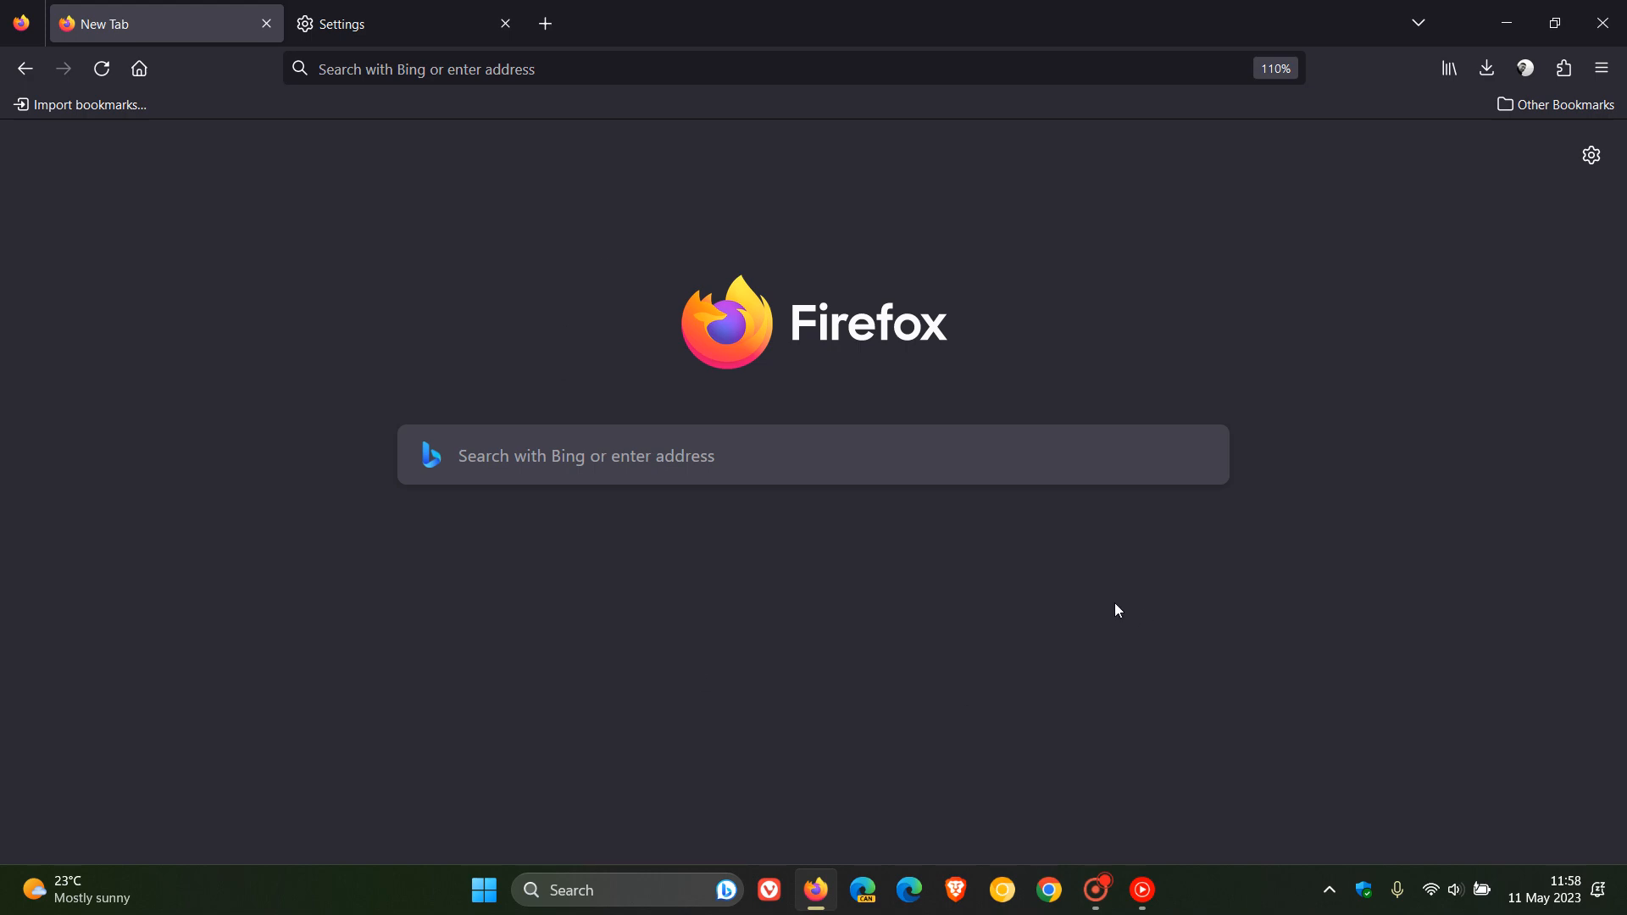